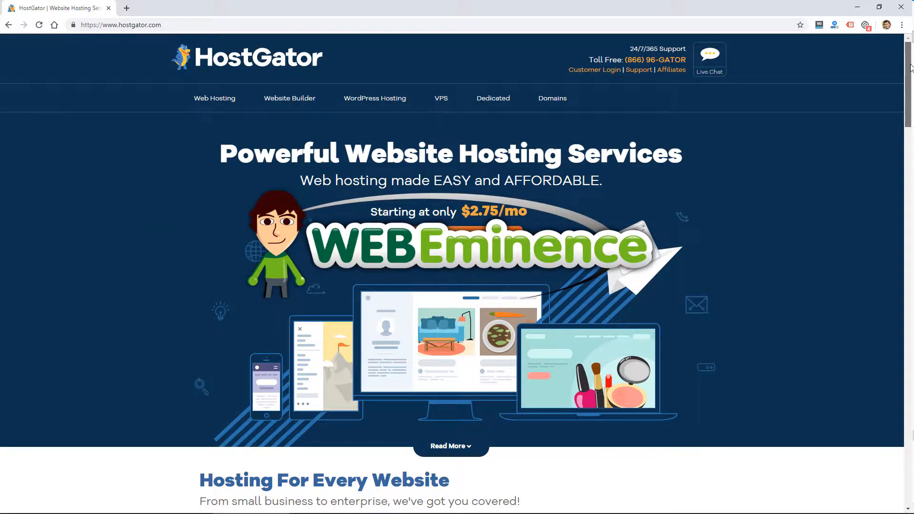
# Step: Navigate from hostgator.com to the Website Builder product page
pyautogui.scroll(-3)
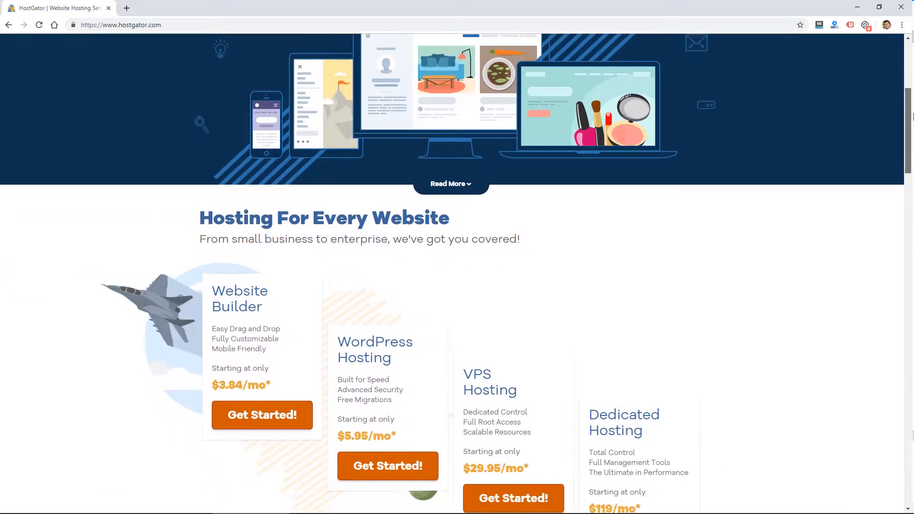
pyautogui.scroll(-3)
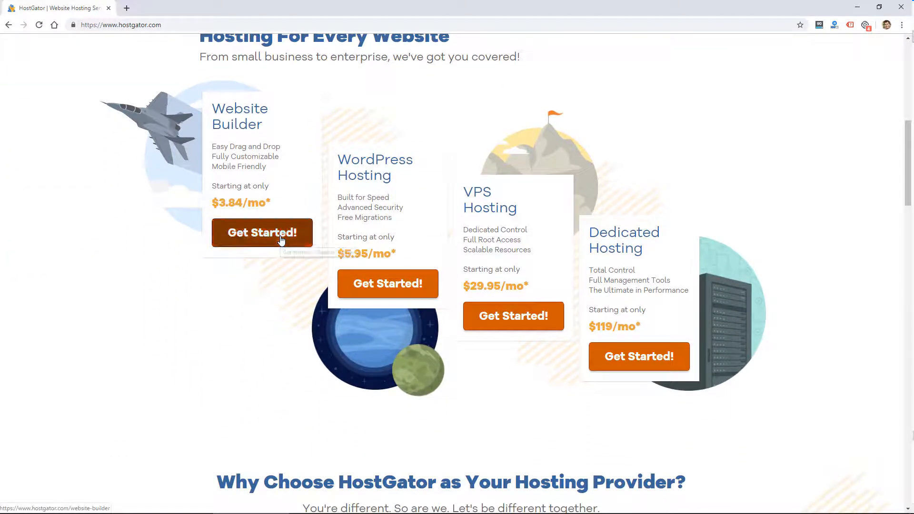
pyautogui.click(262, 232)
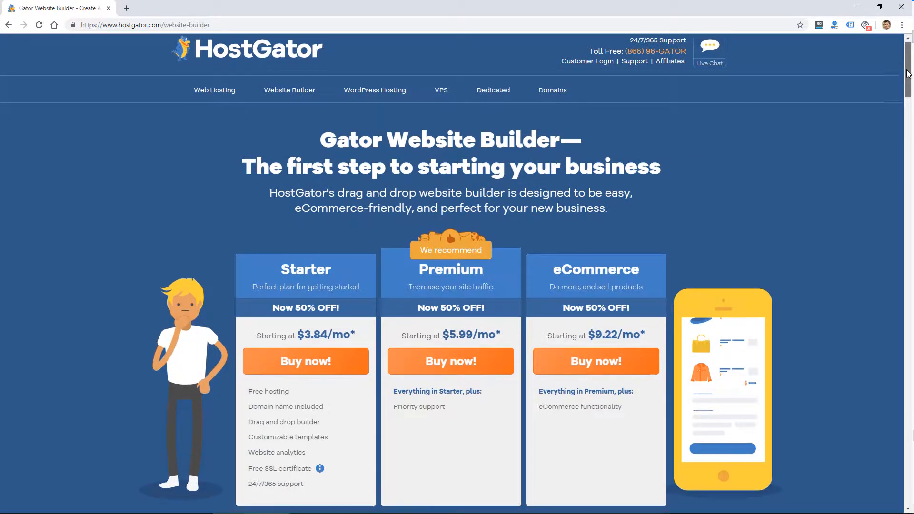
# Step: Scroll through the builder page's features down to the pricing plans with Premium at $5.99/mo
pyautogui.scroll(-3)
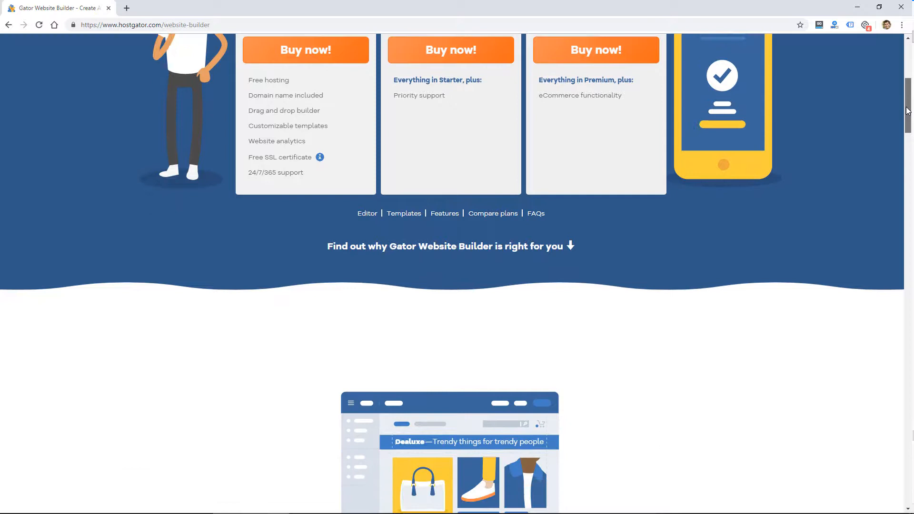
pyautogui.scroll(-3)
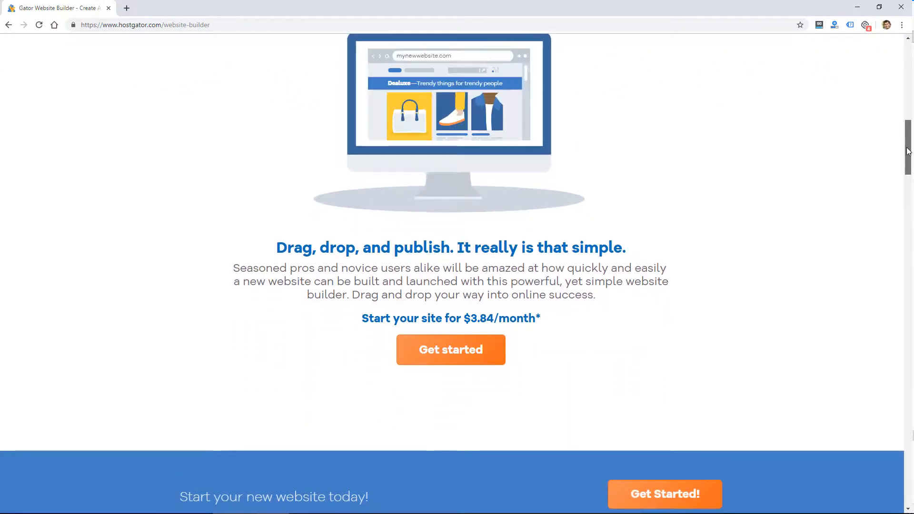
pyautogui.scroll(-3)
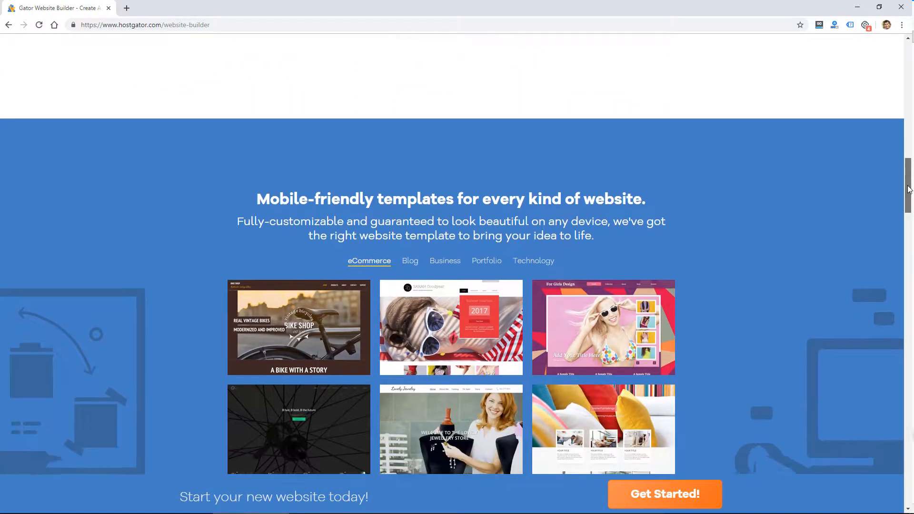
pyautogui.scroll(-3)
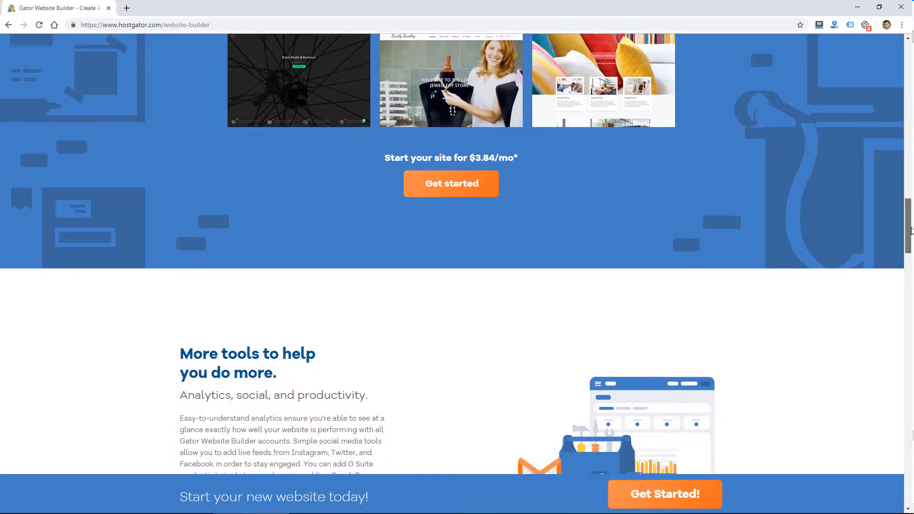
pyautogui.scroll(-3)
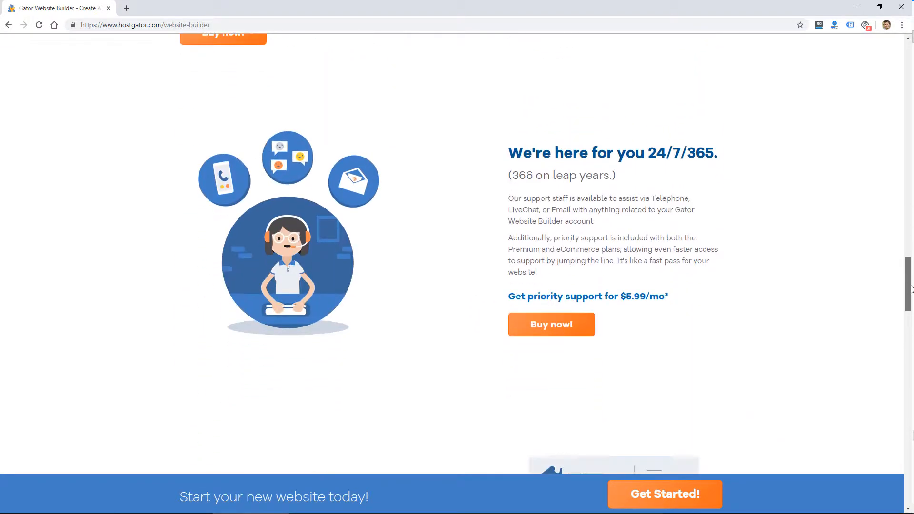
pyautogui.scroll(-3)
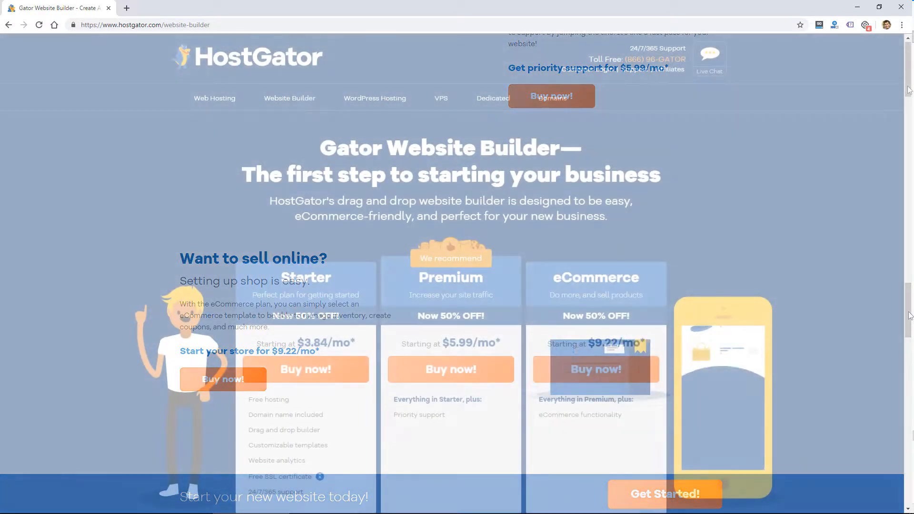
pyautogui.scroll(-3)
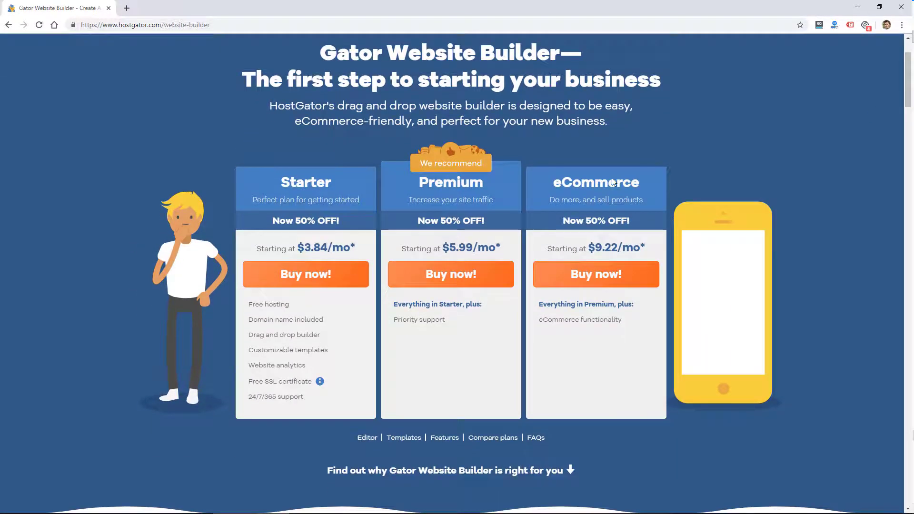
pyautogui.scroll(-3)
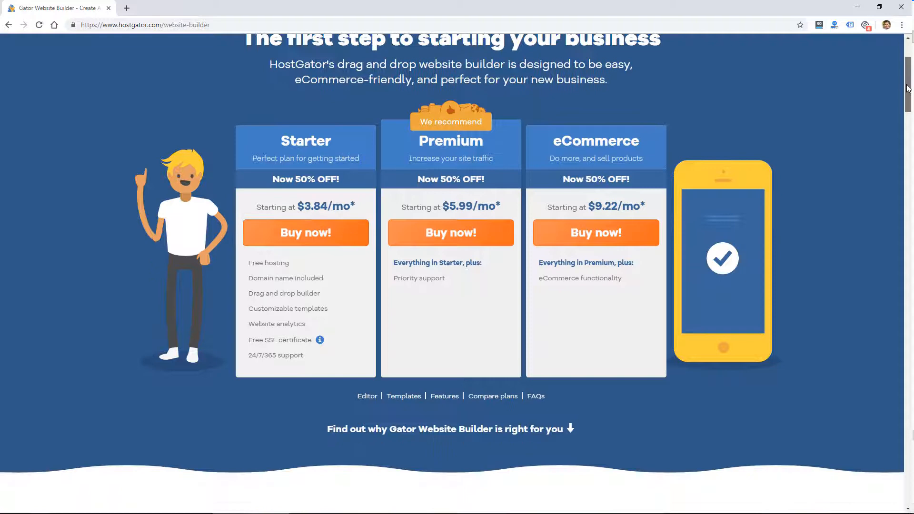
pyautogui.scroll(-3)
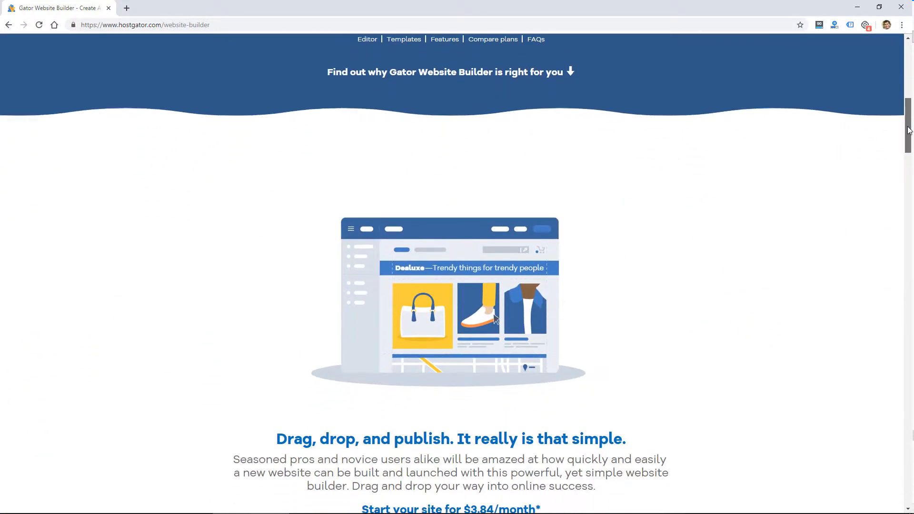
pyautogui.scroll(-3)
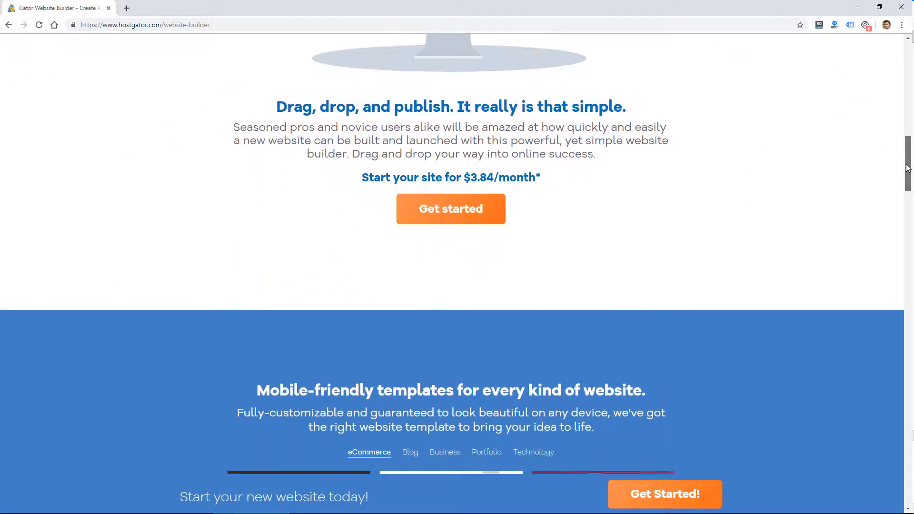
pyautogui.scroll(-3)
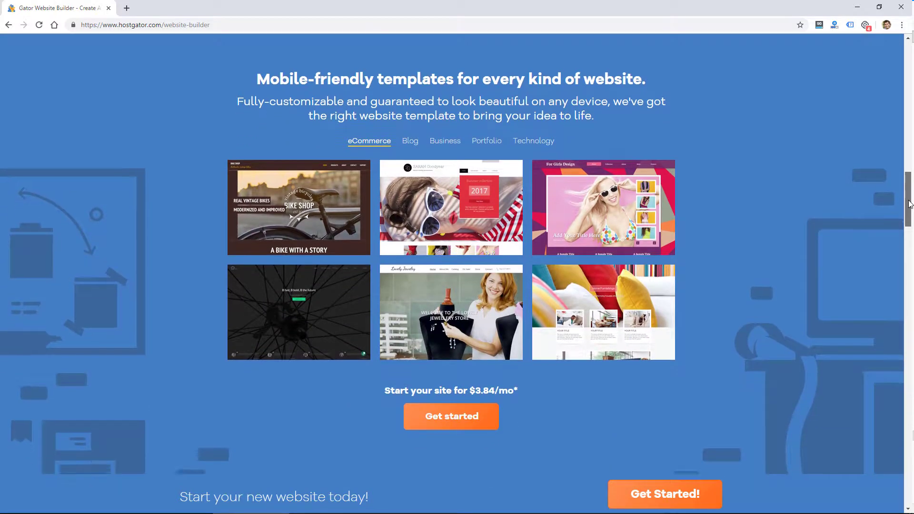
pyautogui.scroll(-3)
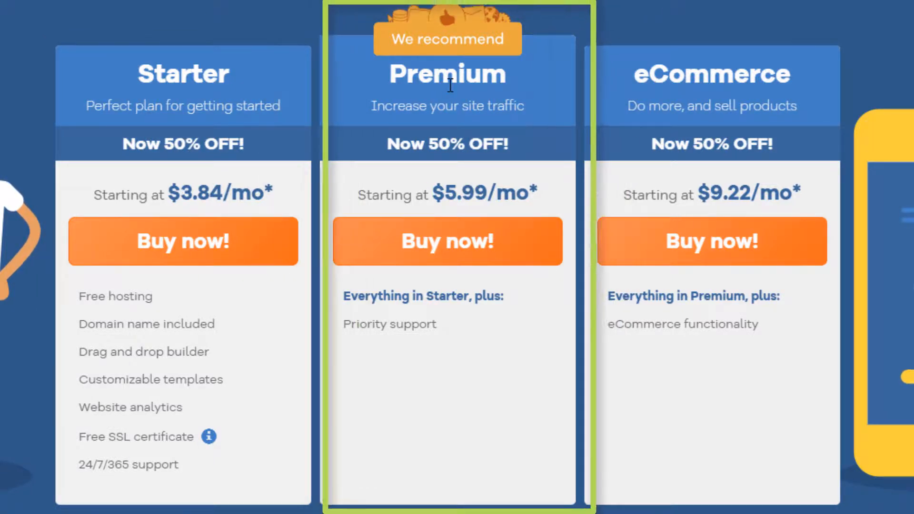
pyautogui.moveTo(399, 318)
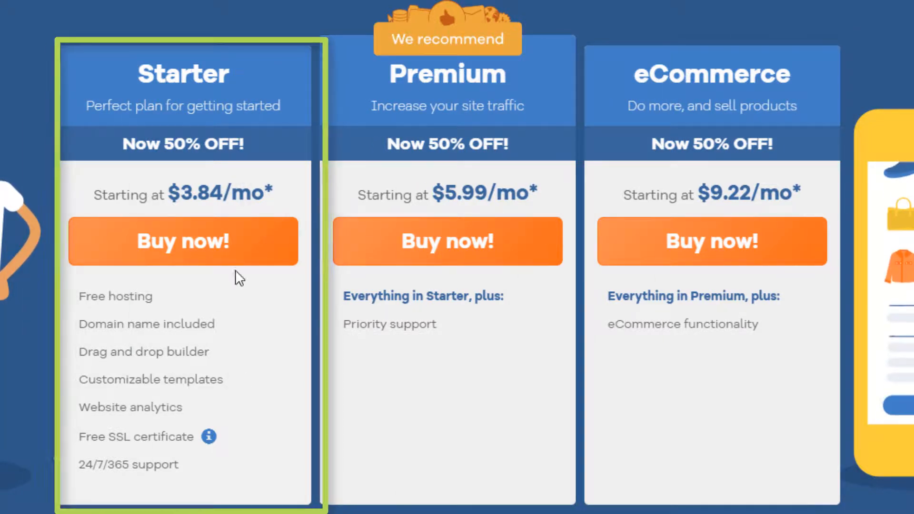
pyautogui.moveTo(229, 70)
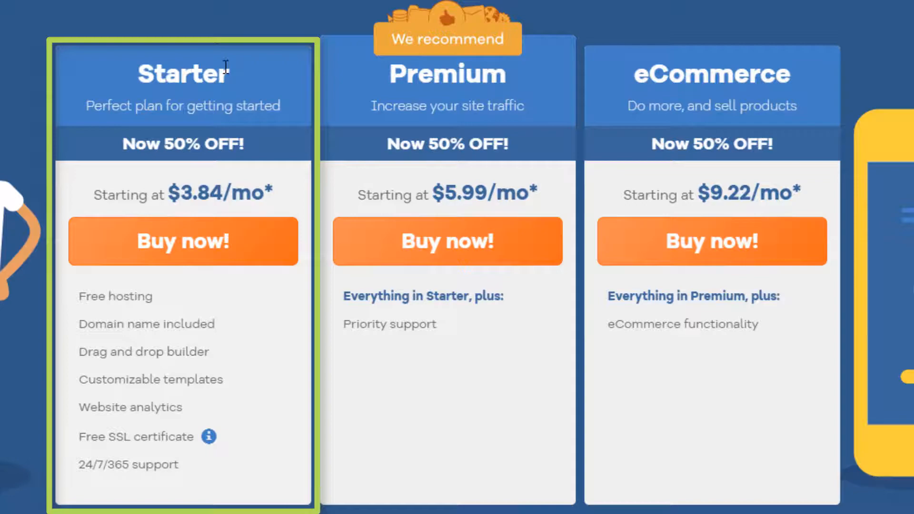
# Step: Buy the Starter plan and sign in to the Gator account to reach the template chooser
pyautogui.click(183, 241)
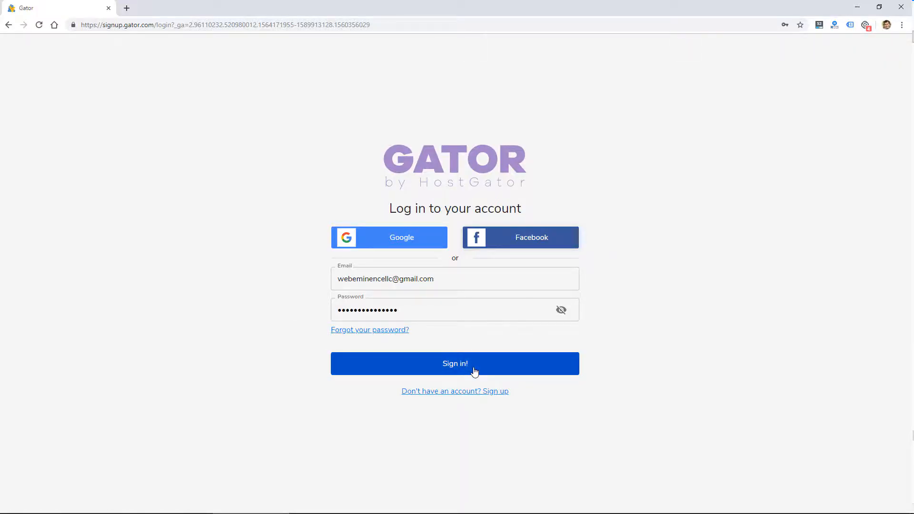
pyautogui.click(455, 364)
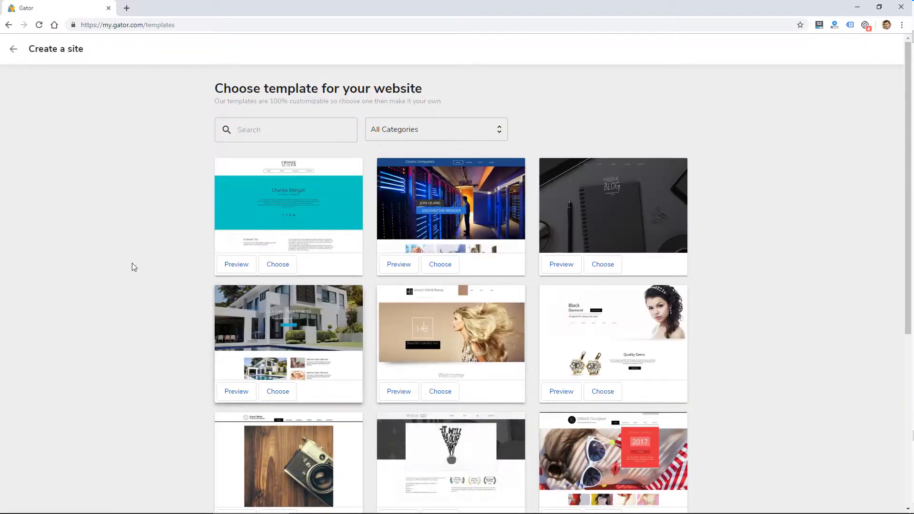
pyautogui.moveTo(130, 262)
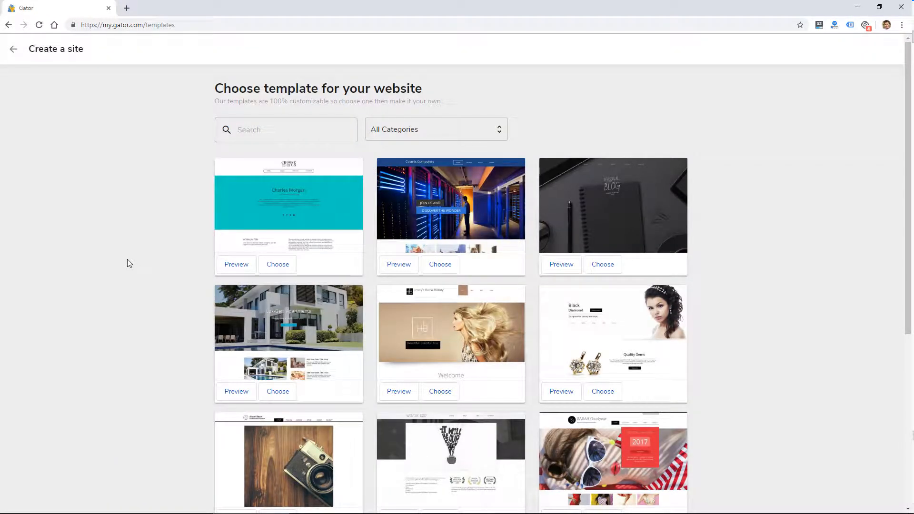
# Step: Browse the All Categories list and templates, then preview the Laura Stinson blog template
pyautogui.click(436, 130)
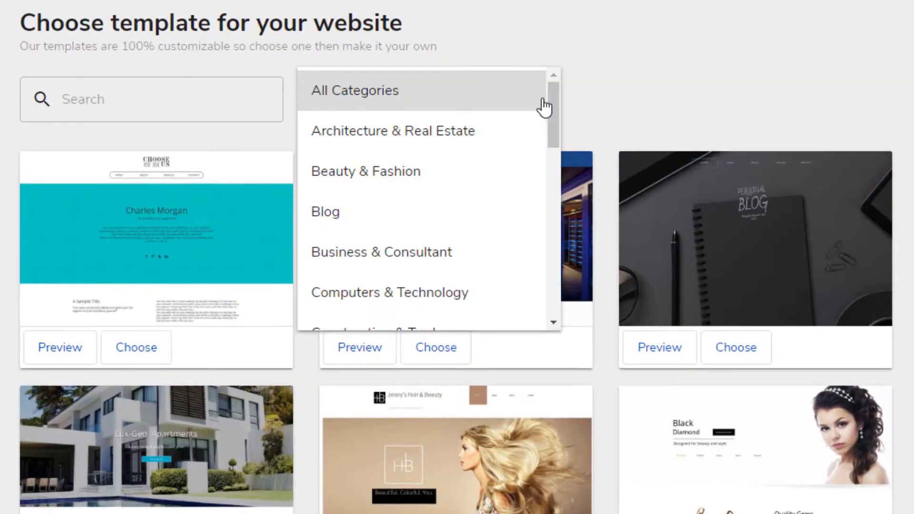
pyautogui.scroll(-3)
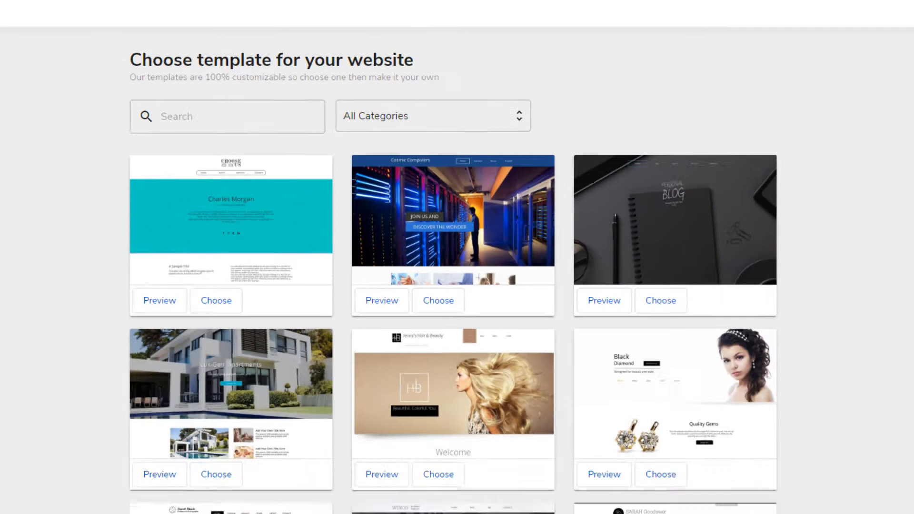
pyautogui.scroll(-3)
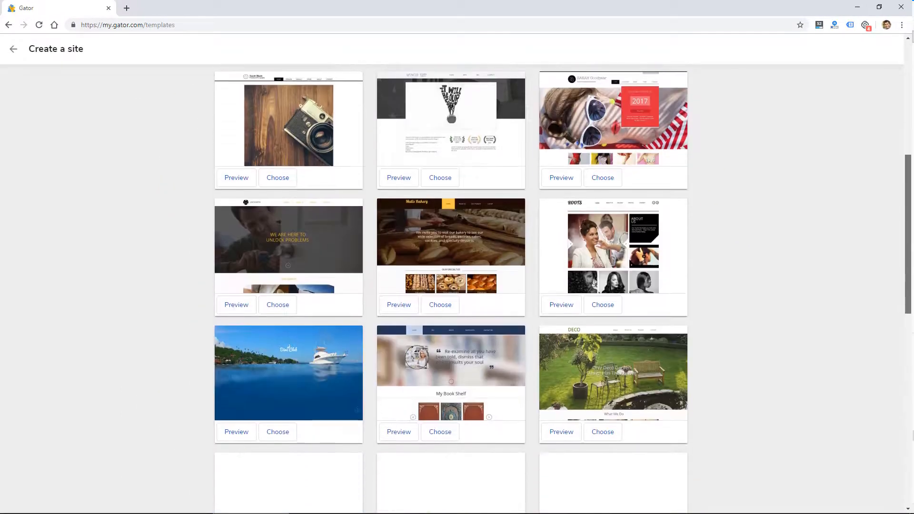
pyautogui.scroll(-3)
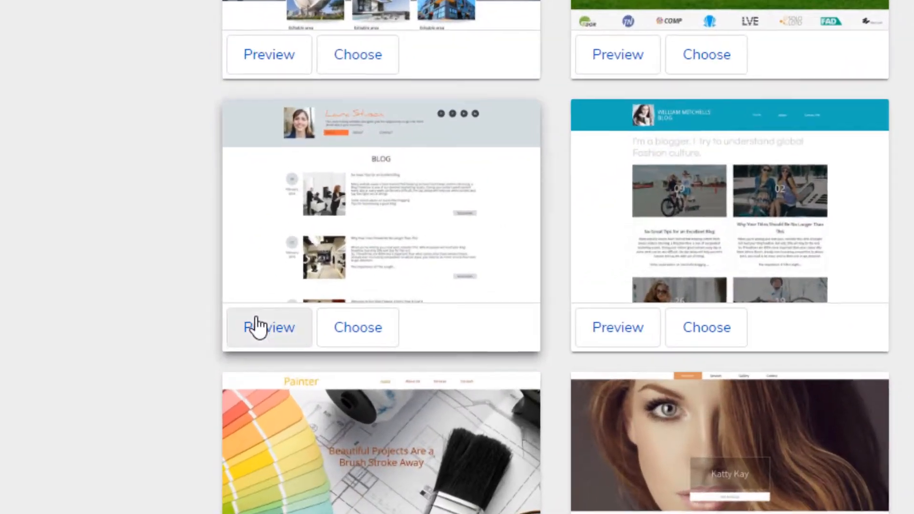
pyautogui.click(268, 328)
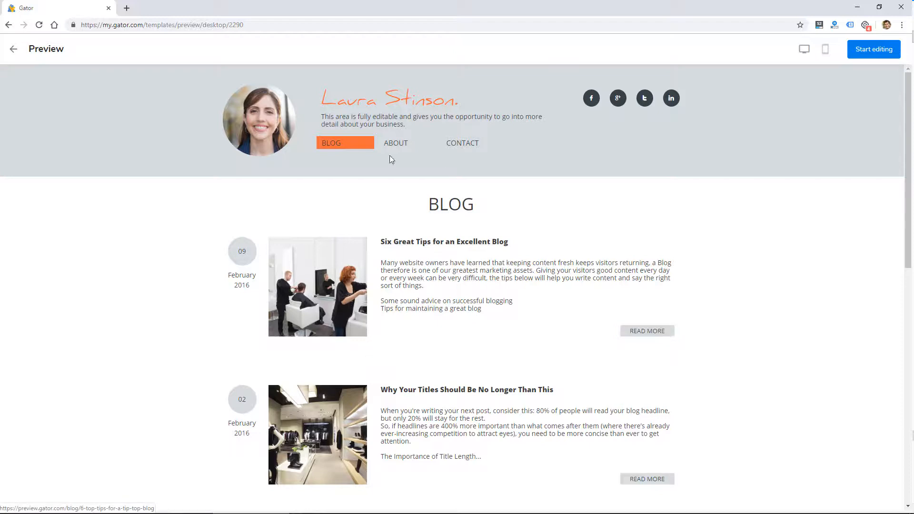
pyautogui.moveTo(744, 133)
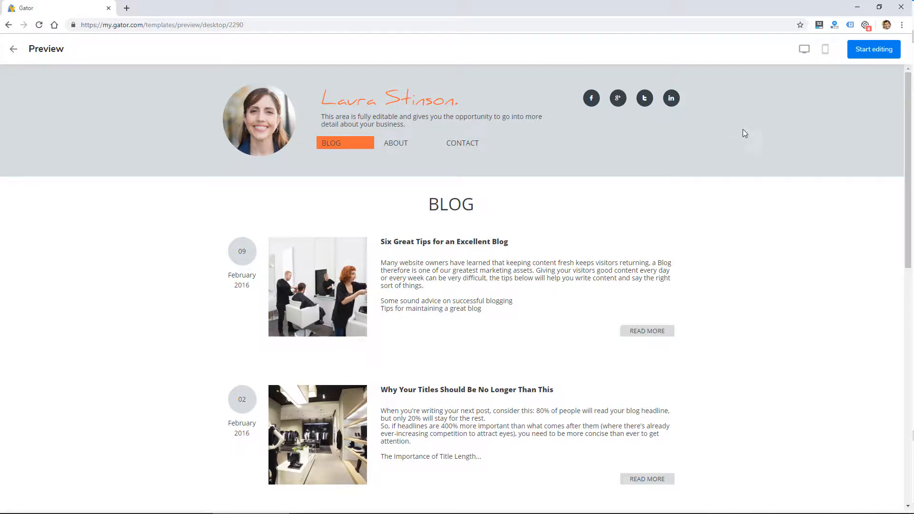
# Step: Scroll through the blog template preview and return to the template gallery
pyautogui.scroll(-3)
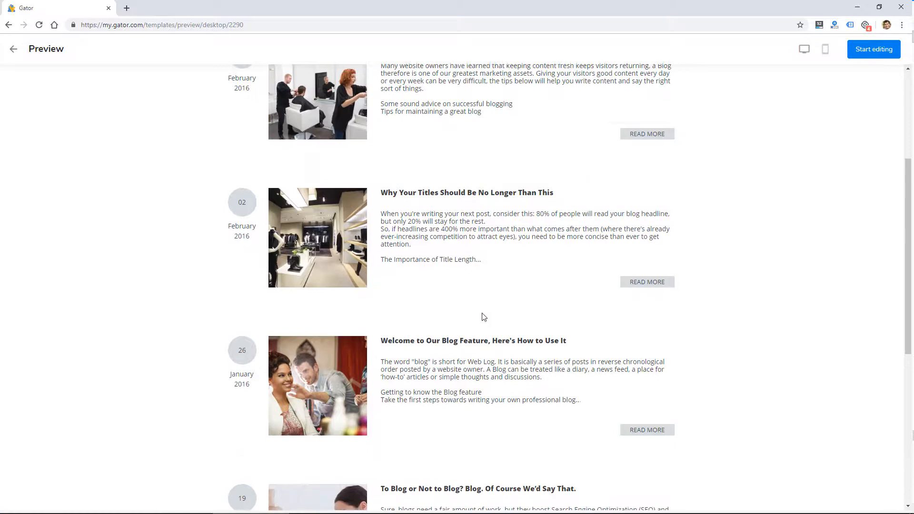
pyautogui.scroll(3)
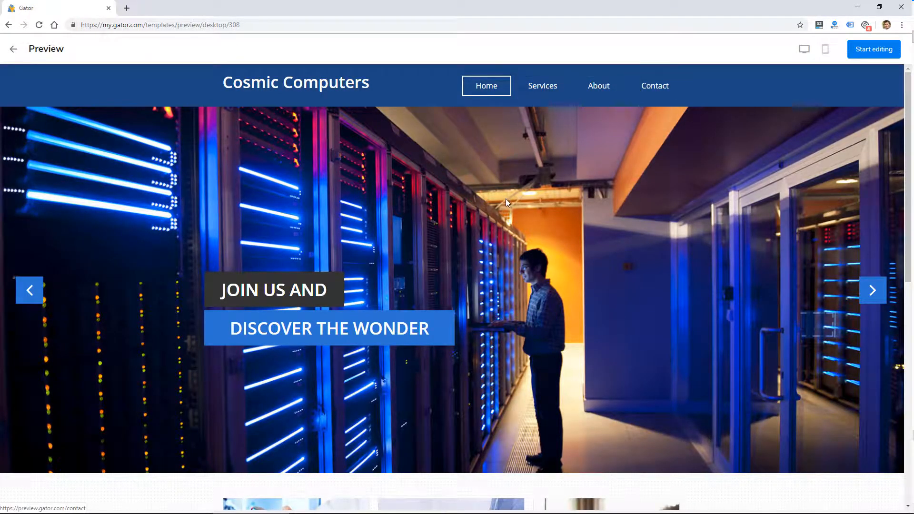
pyautogui.scroll(-3)
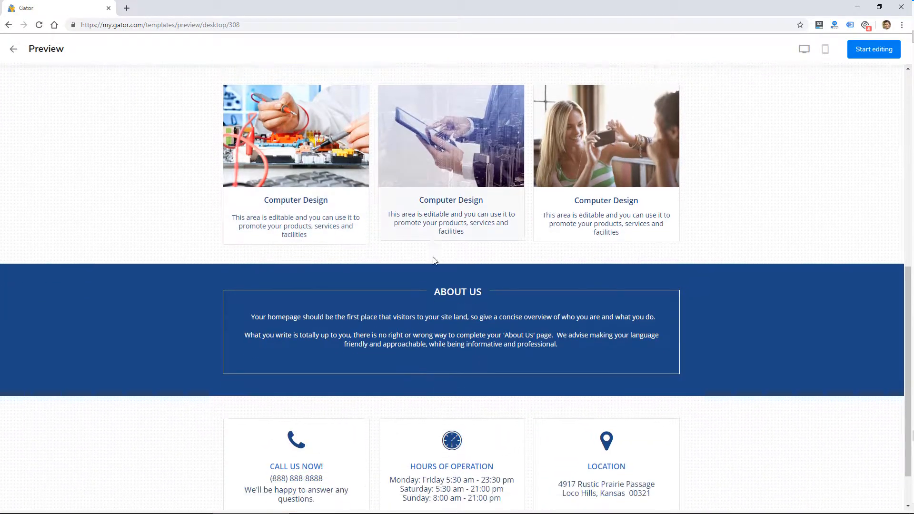
pyautogui.scroll(3)
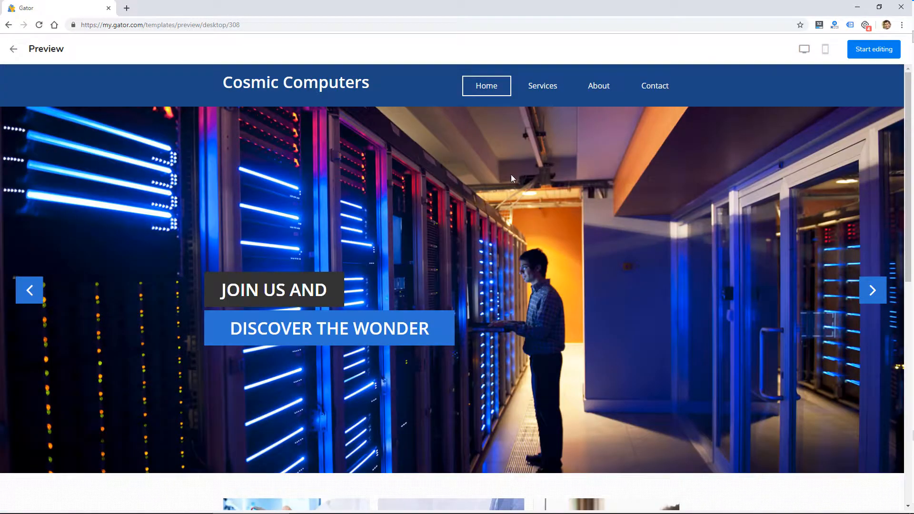
pyautogui.scroll(-3)
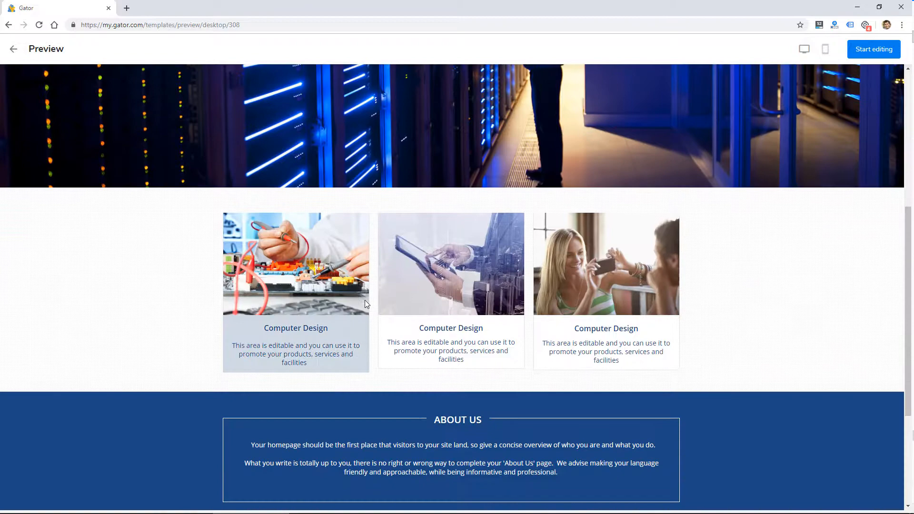
pyautogui.click(14, 50)
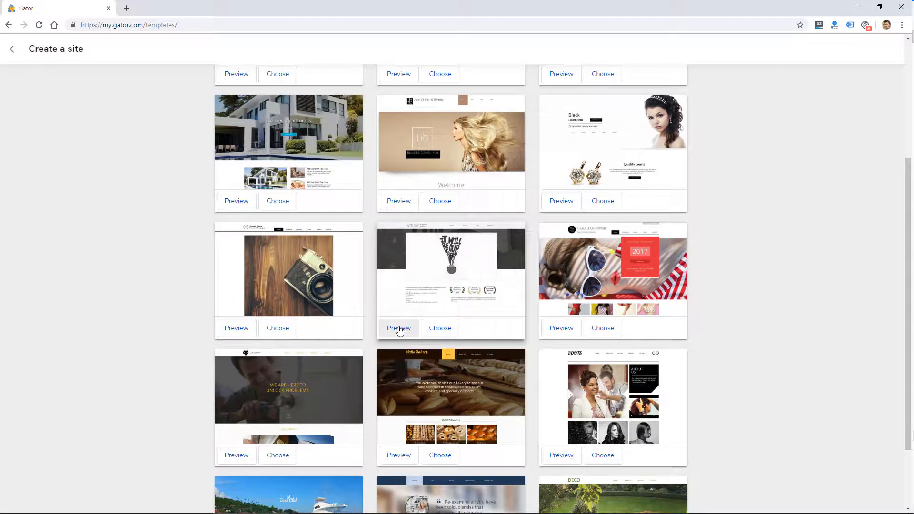
# Step: Preview the book author template, view it at phone size, and return to the gallery
pyautogui.click(398, 327)
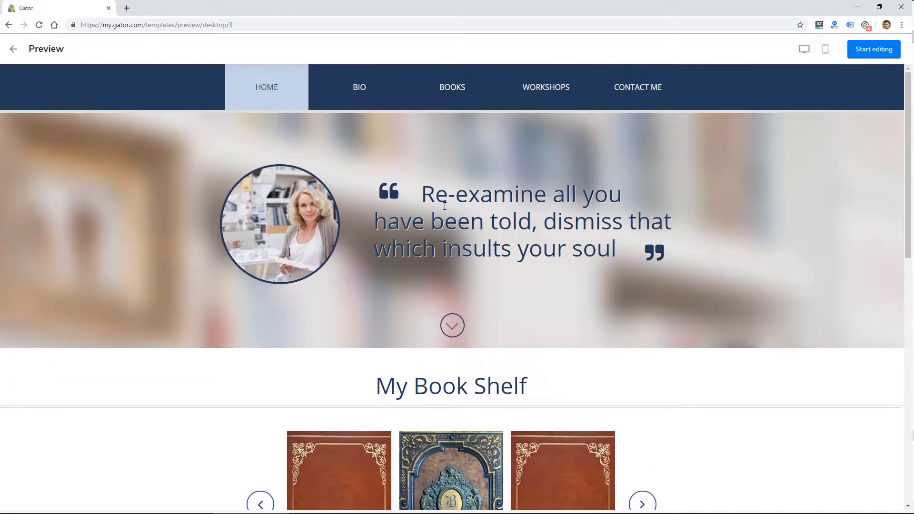
pyautogui.scroll(-3)
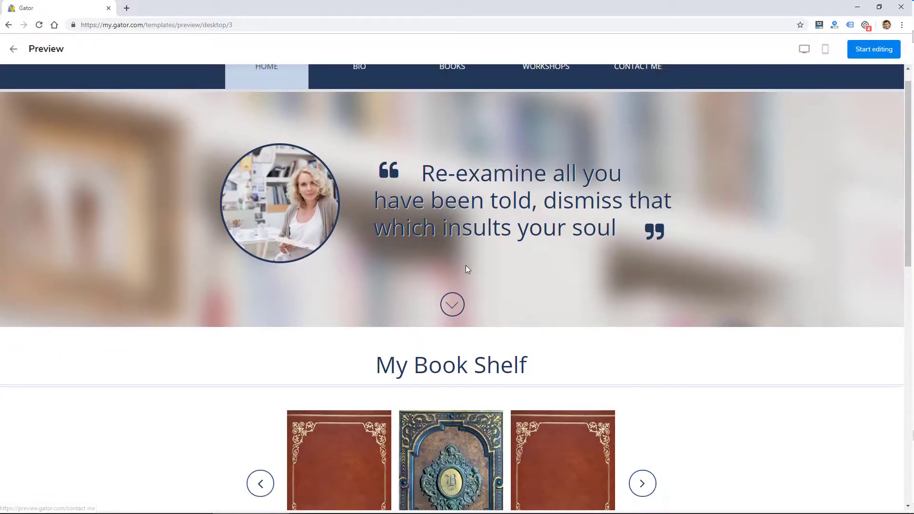
pyautogui.scroll(-3)
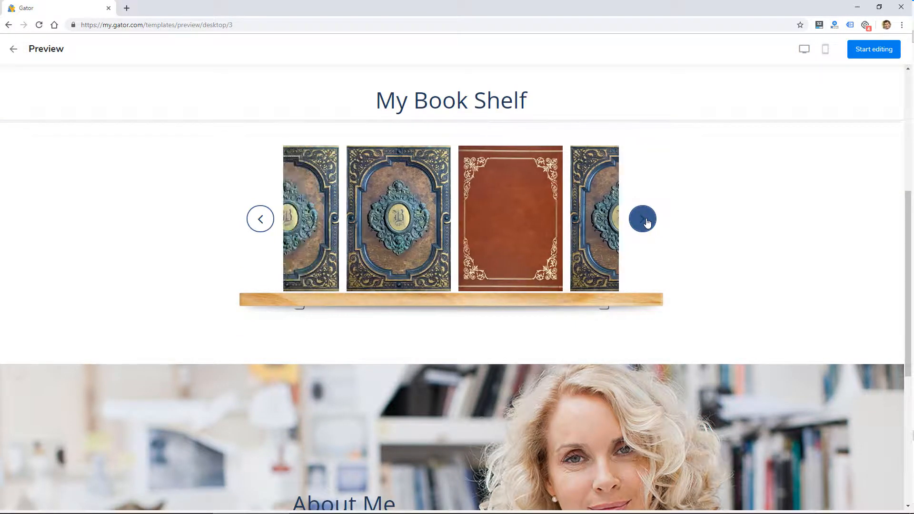
pyautogui.scroll(-3)
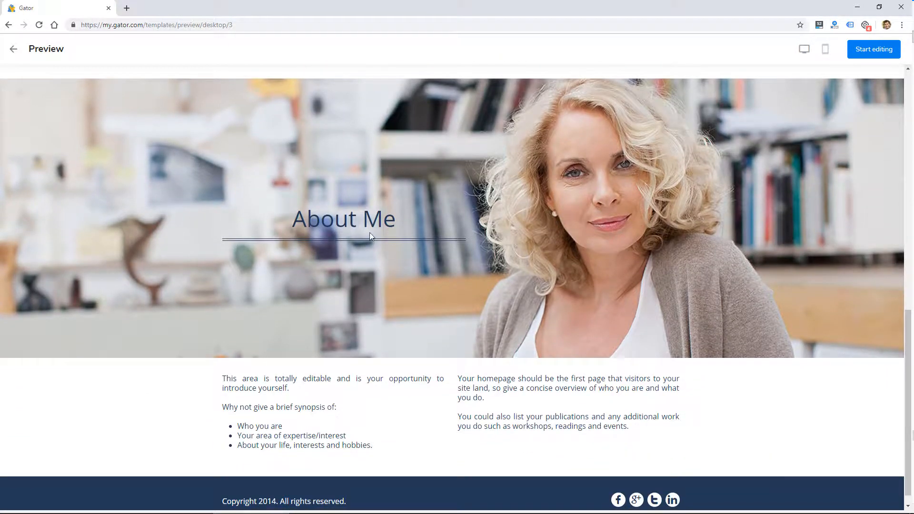
pyautogui.scroll(-3)
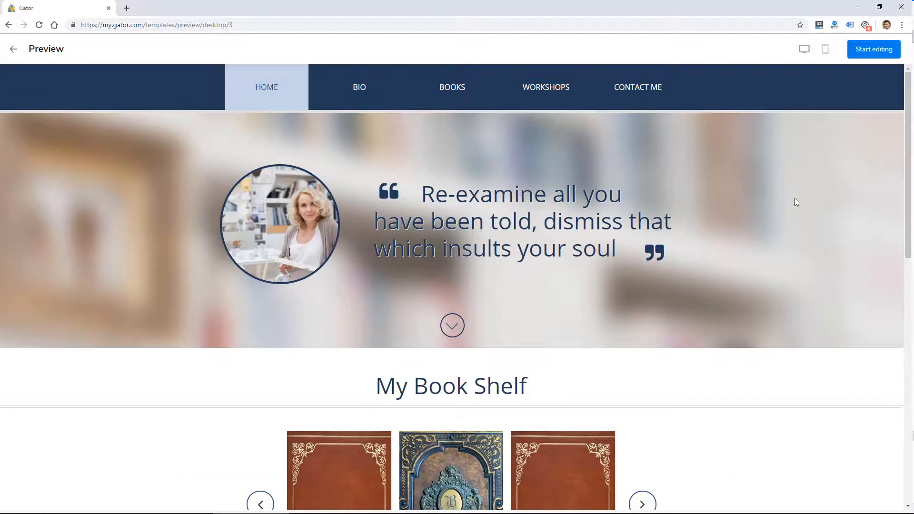
pyautogui.moveTo(752, 45)
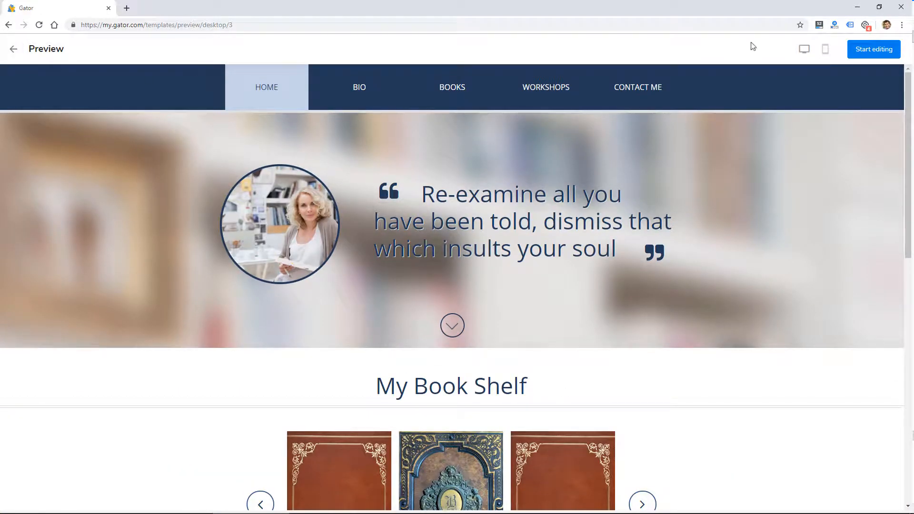
pyautogui.click(825, 49)
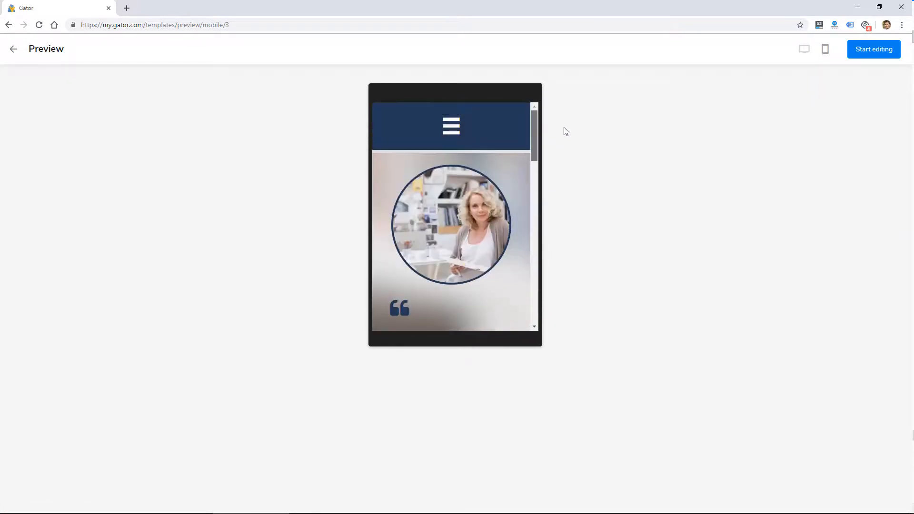
pyautogui.click(12, 49)
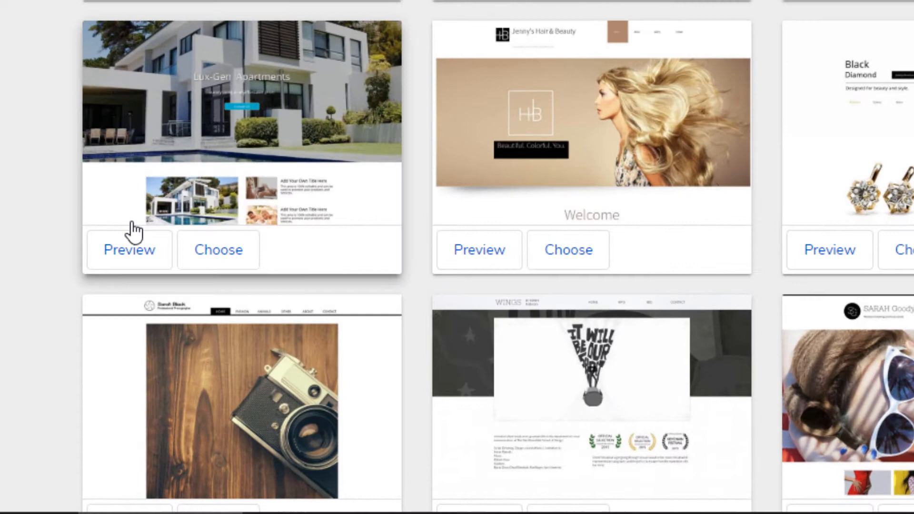
# Step: Choose the vintage-camera photographer template to open the Sarah Black site in the editor
pyautogui.scroll(-3)
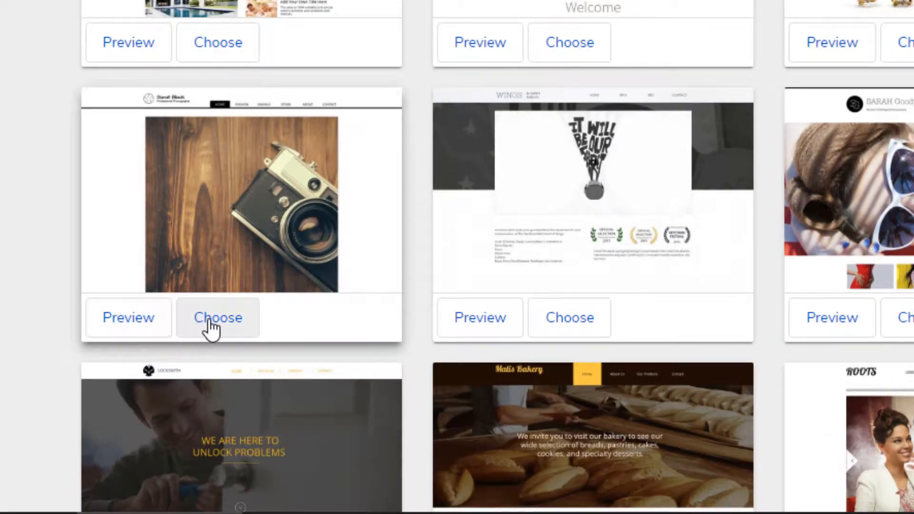
pyautogui.click(218, 318)
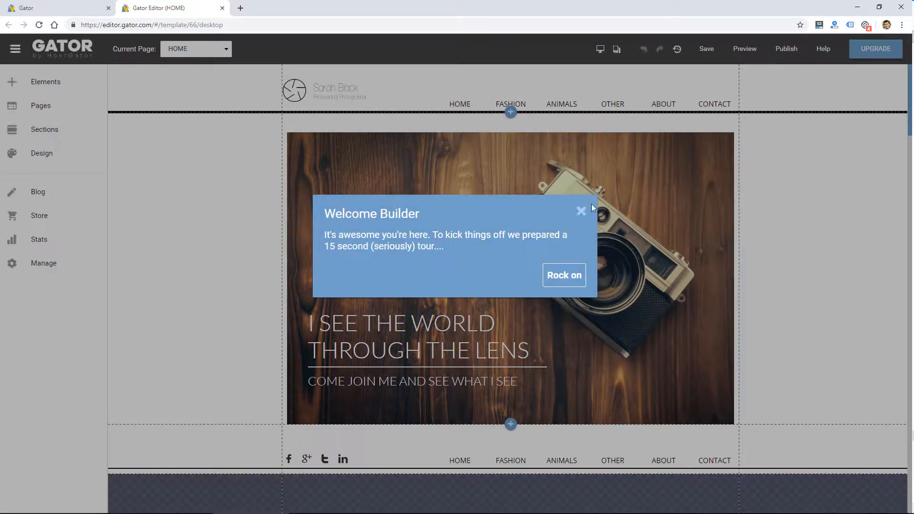
# Step: Dismiss the welcome tour, view the FASHION page, and switch back to HOME
pyautogui.click(581, 211)
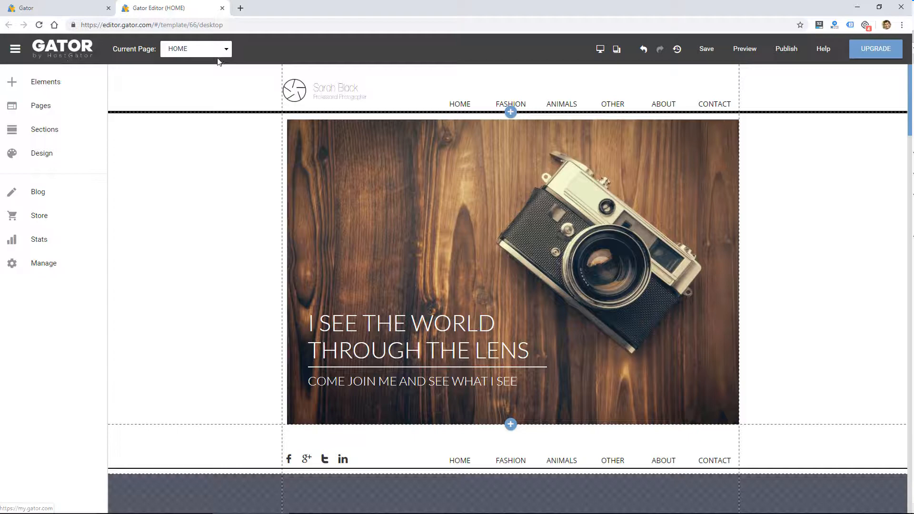
pyautogui.click(227, 48)
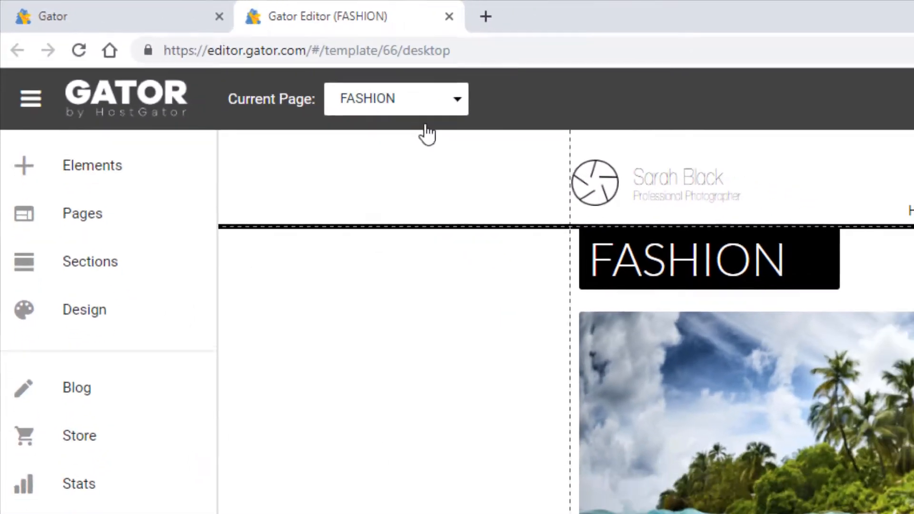
pyautogui.click(396, 99)
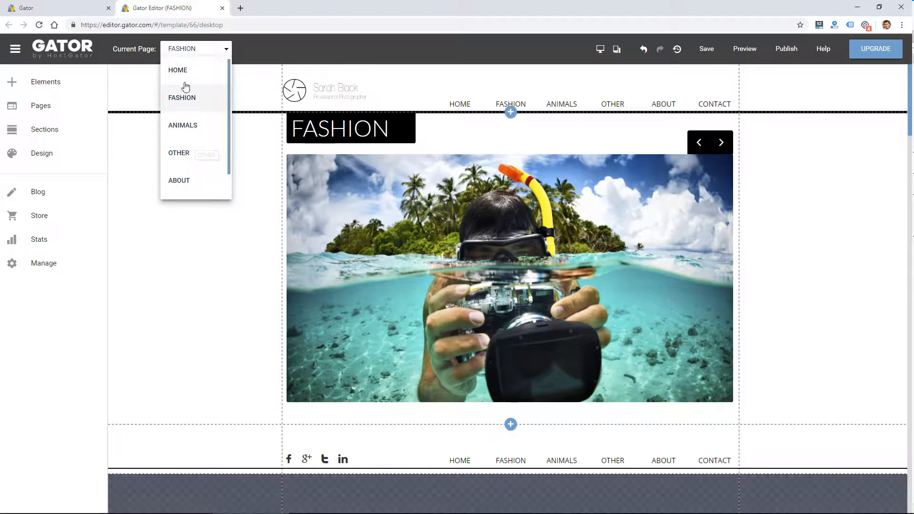
pyautogui.click(178, 70)
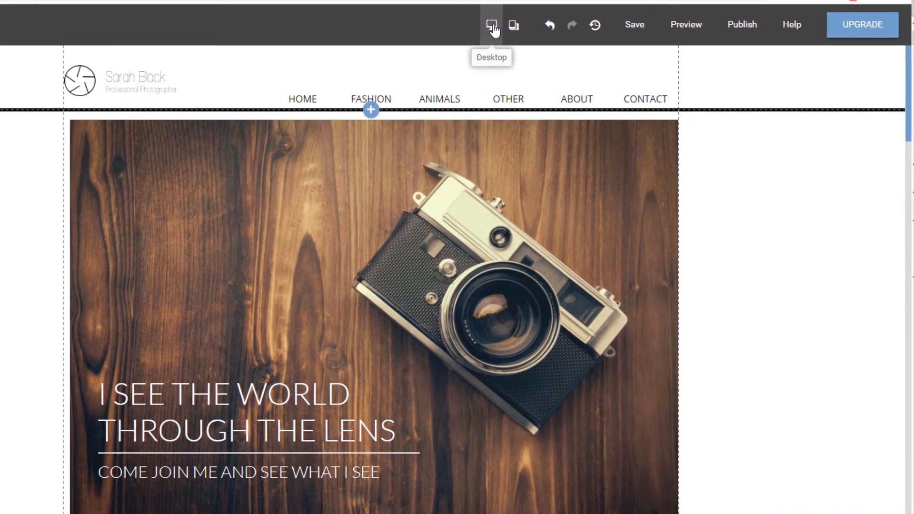
pyautogui.click(513, 24)
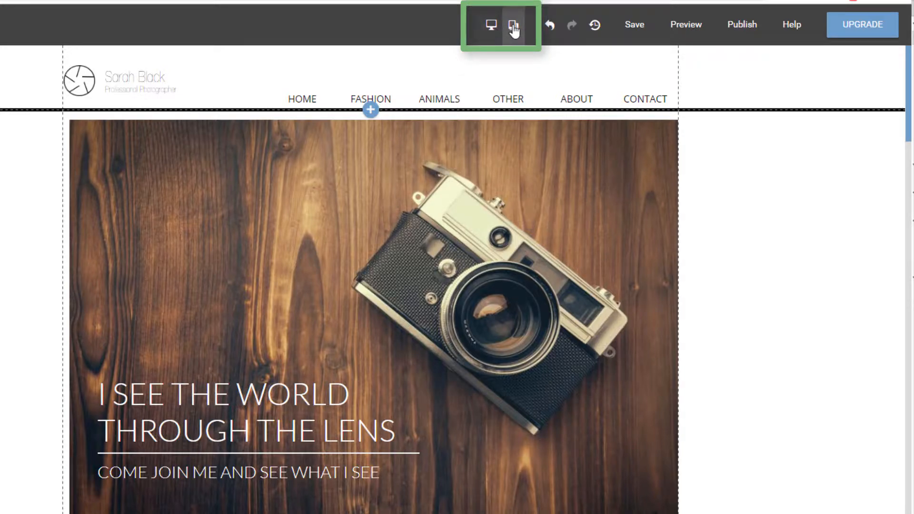
pyautogui.click(513, 25)
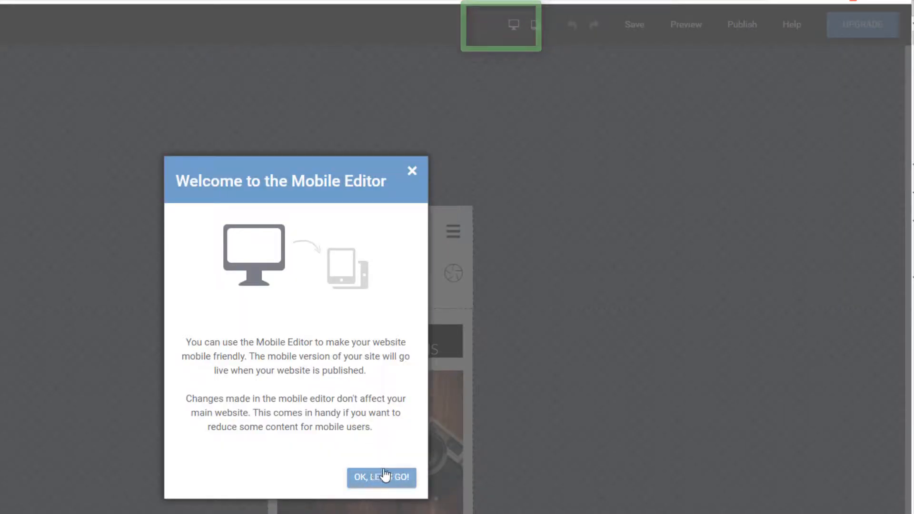
pyautogui.click(381, 477)
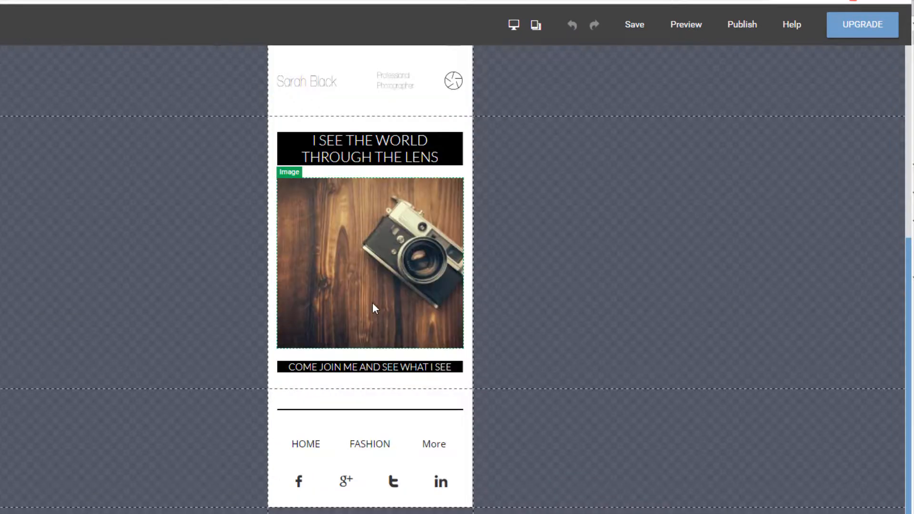
pyautogui.moveTo(533, 25)
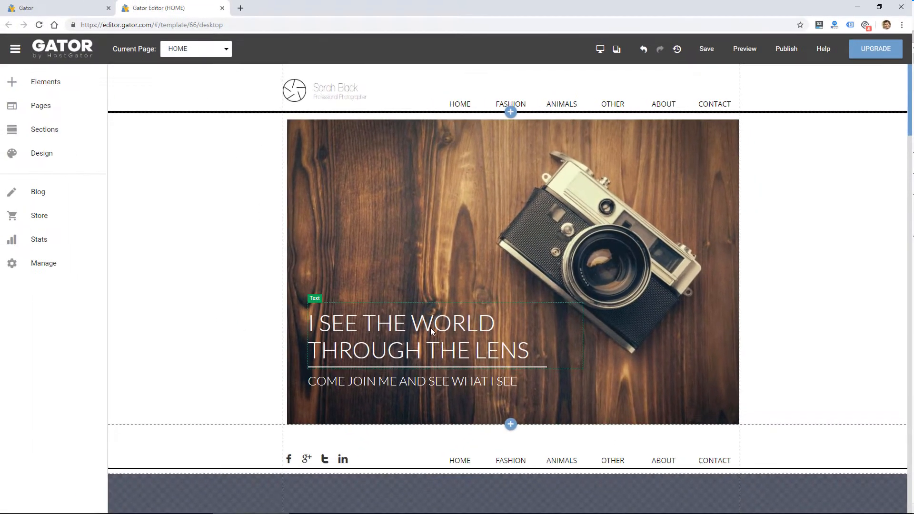
pyautogui.click(431, 336)
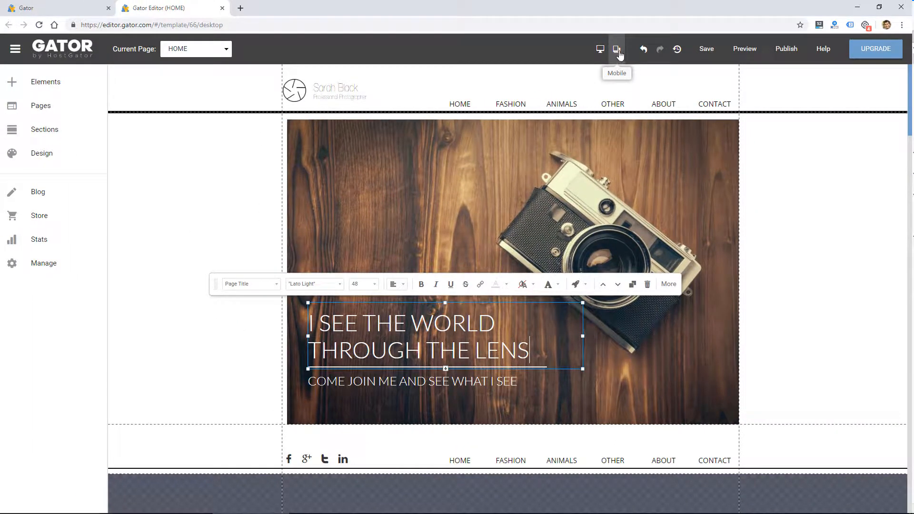
pyautogui.click(617, 50)
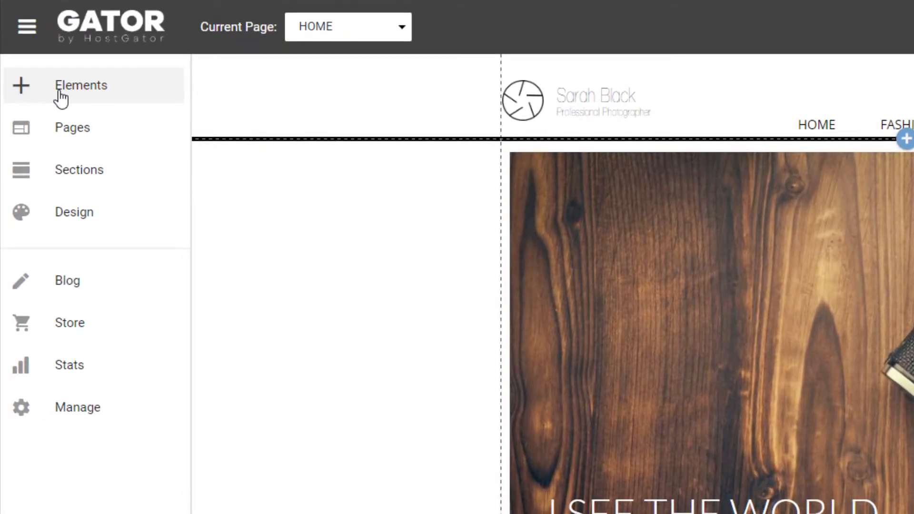
# Step: Browse the Add Content elements panel to the Button category, then close it back to the main menu
pyautogui.click(80, 86)
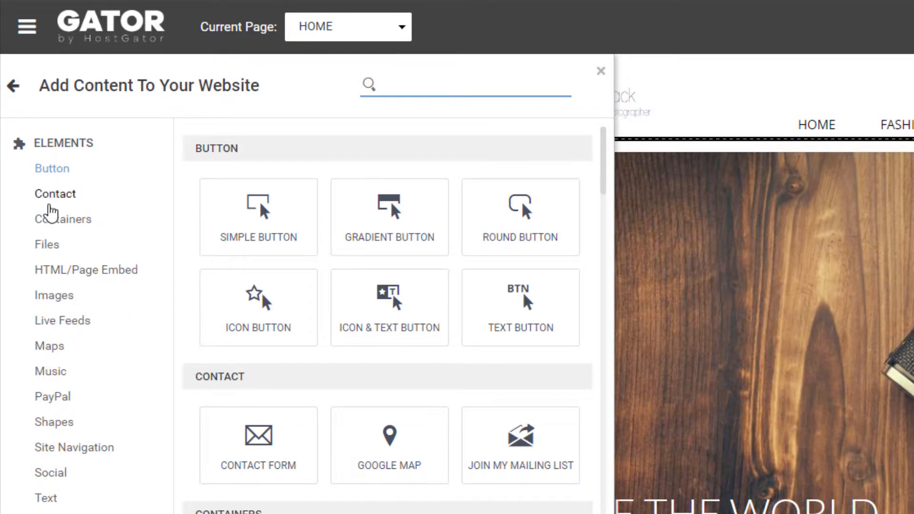
pyautogui.scroll(-3)
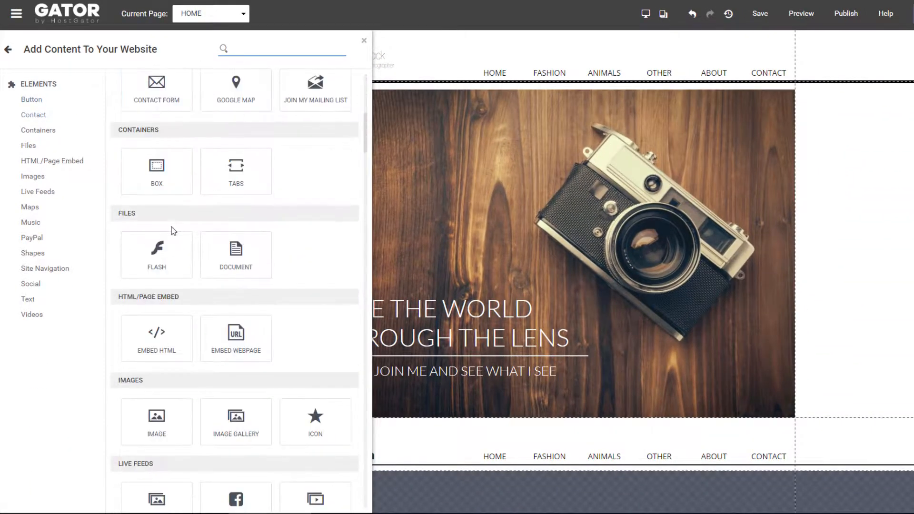
pyautogui.click(31, 100)
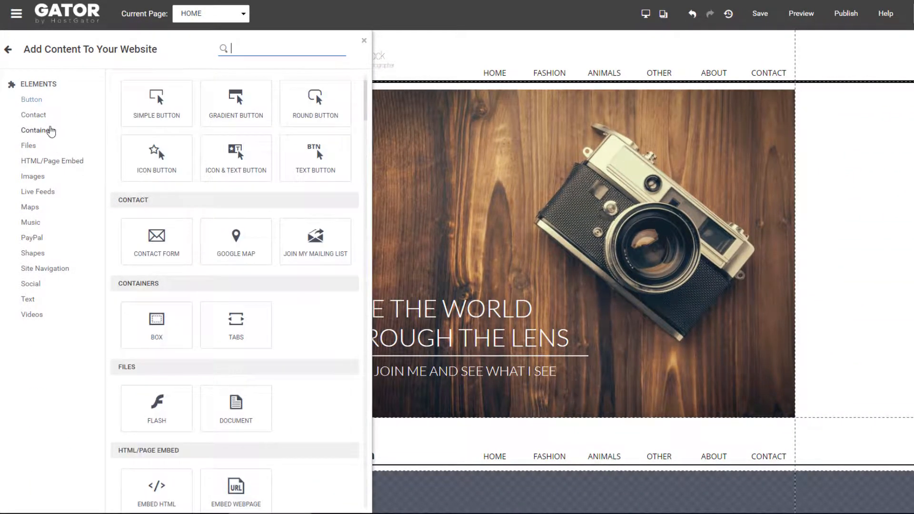
pyautogui.click(364, 40)
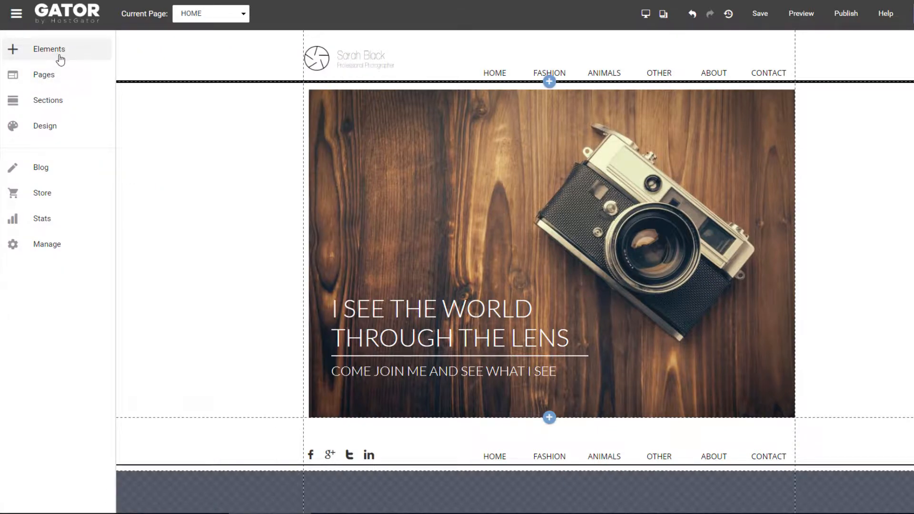
pyautogui.click(50, 49)
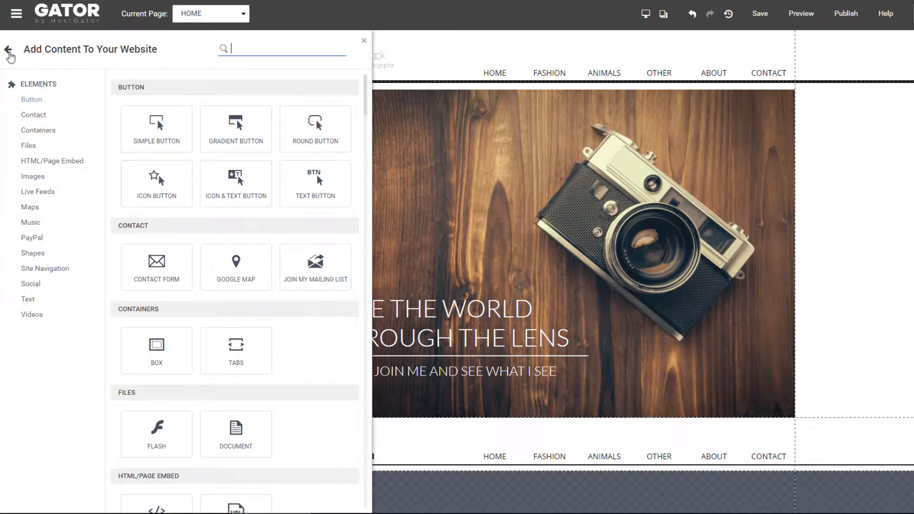
pyautogui.click(7, 49)
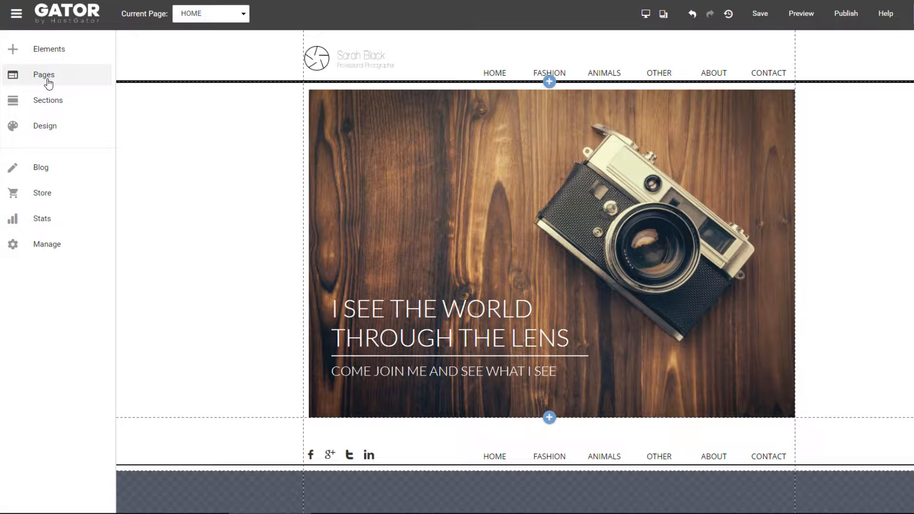
# Step: View the ANIMALS page settings in Manage Pages, cancel, and show the Home page's sections list
pyautogui.click(44, 74)
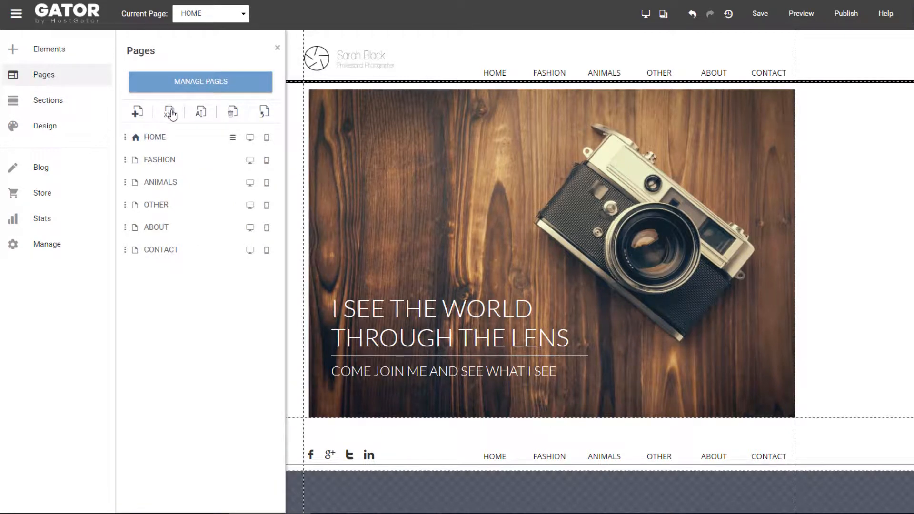
pyautogui.click(200, 82)
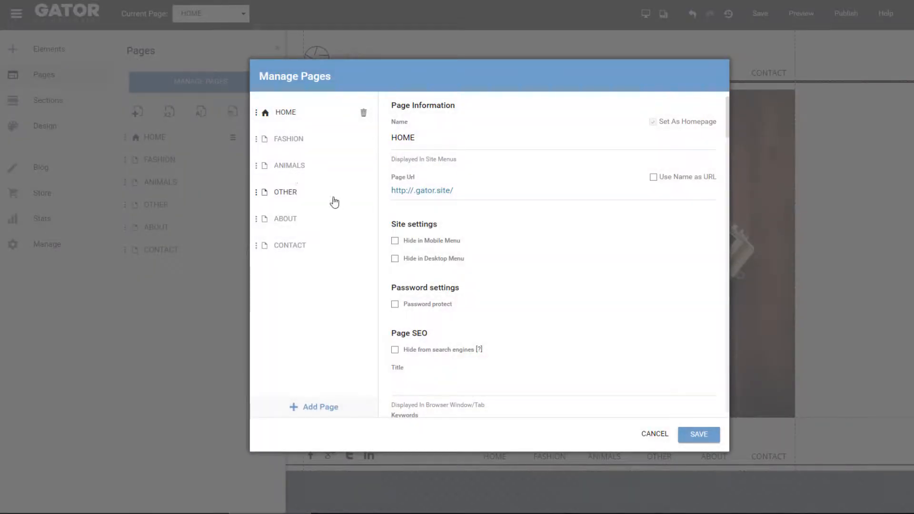
pyautogui.scroll(-3)
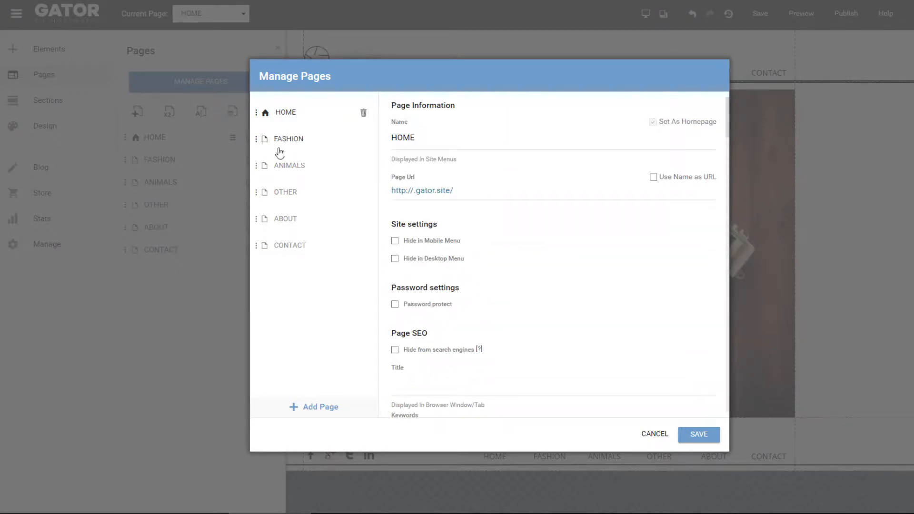
pyautogui.click(288, 166)
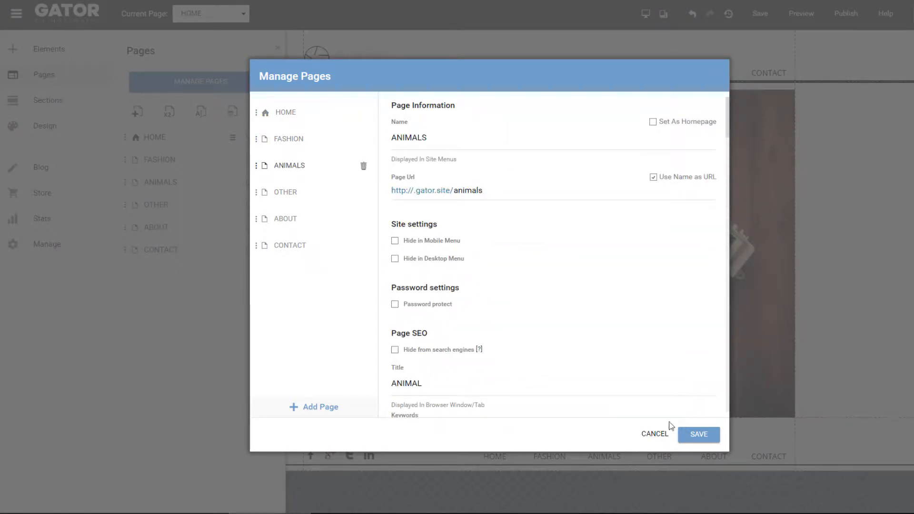
pyautogui.click(655, 434)
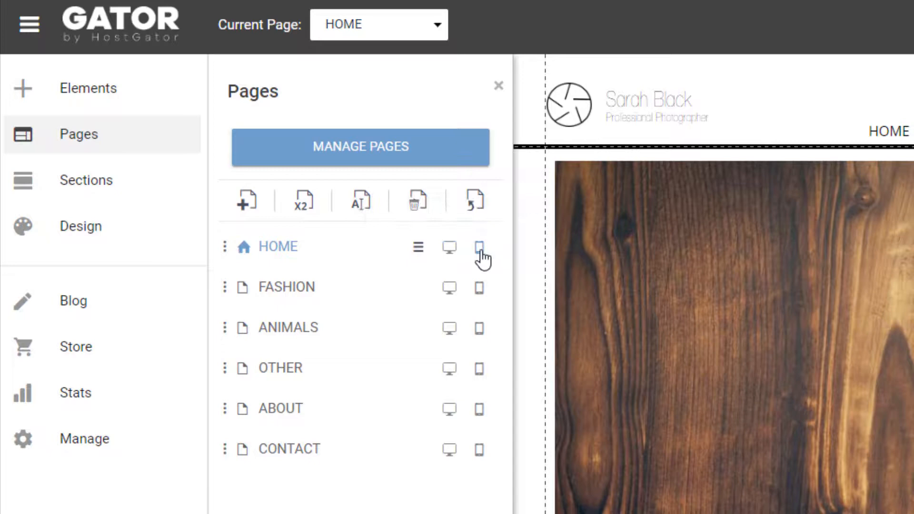
pyautogui.click(85, 179)
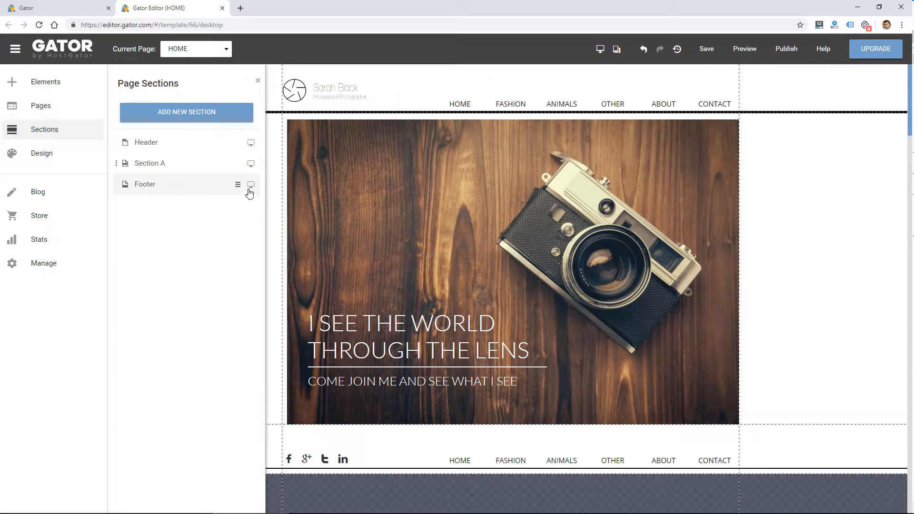
pyautogui.moveTo(779, 206)
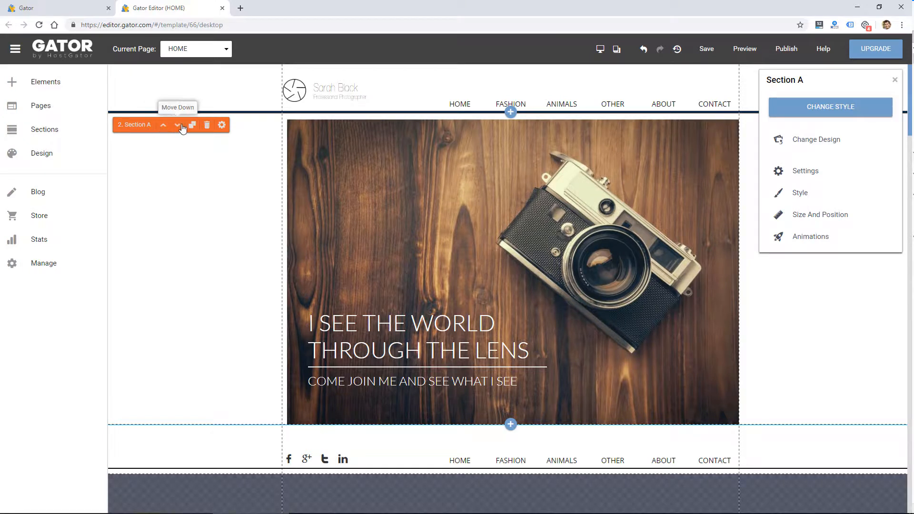
pyautogui.moveTo(223, 129)
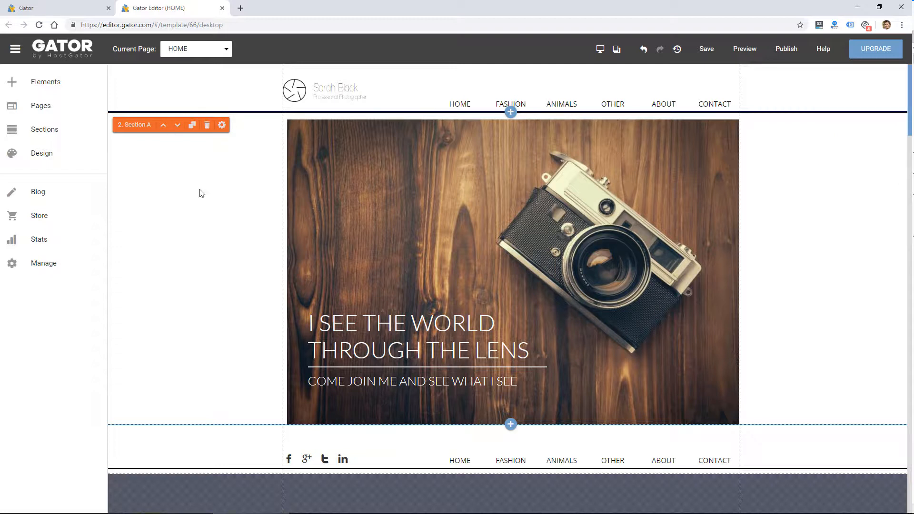
# Step: Bring up Section A's options and its Style settings for a grey background
pyautogui.click(221, 124)
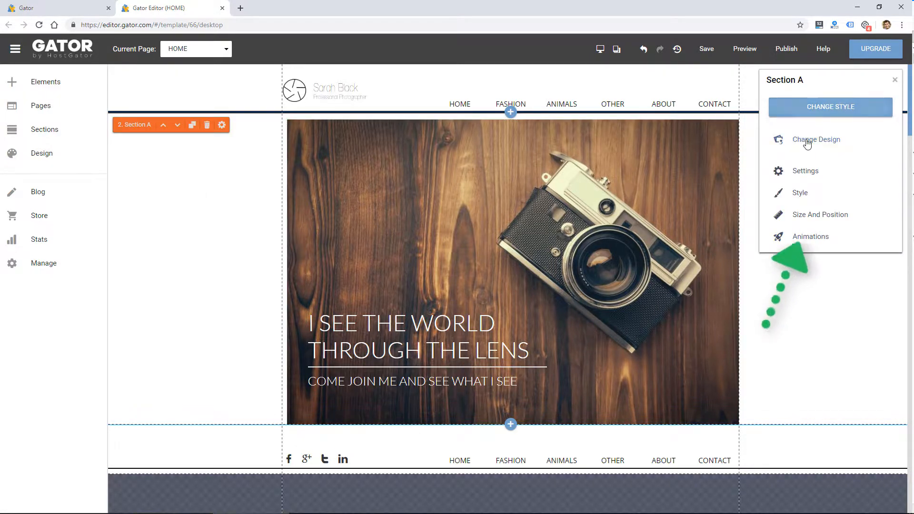
pyautogui.moveTo(827, 232)
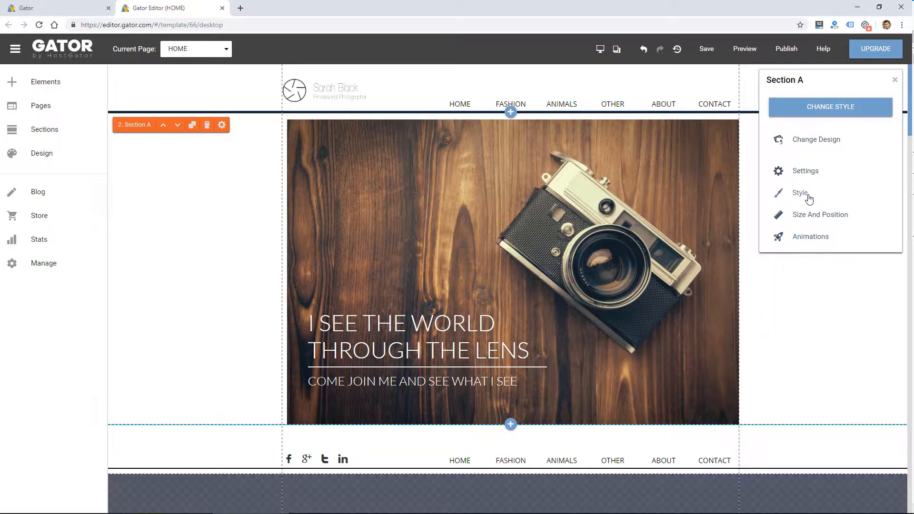
pyautogui.click(800, 192)
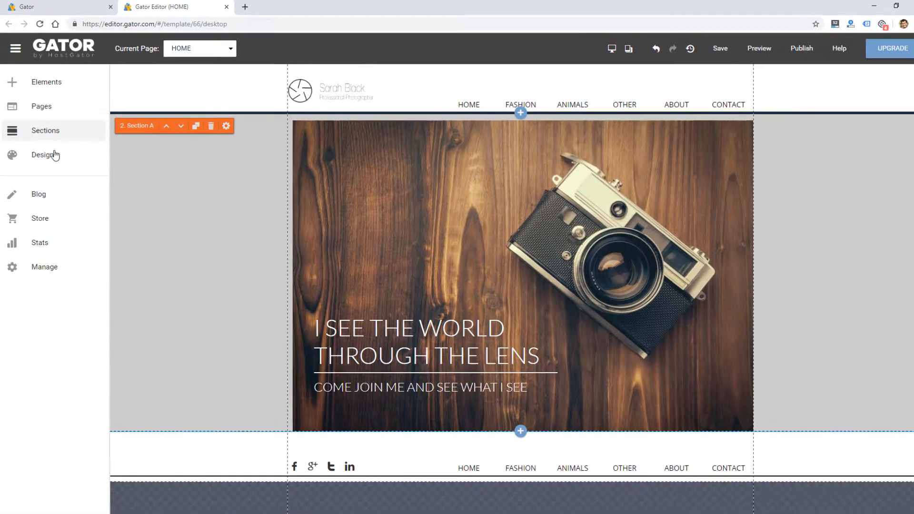
# Step: Browse the Design panel's colour palette presets and font pairings
pyautogui.click(40, 154)
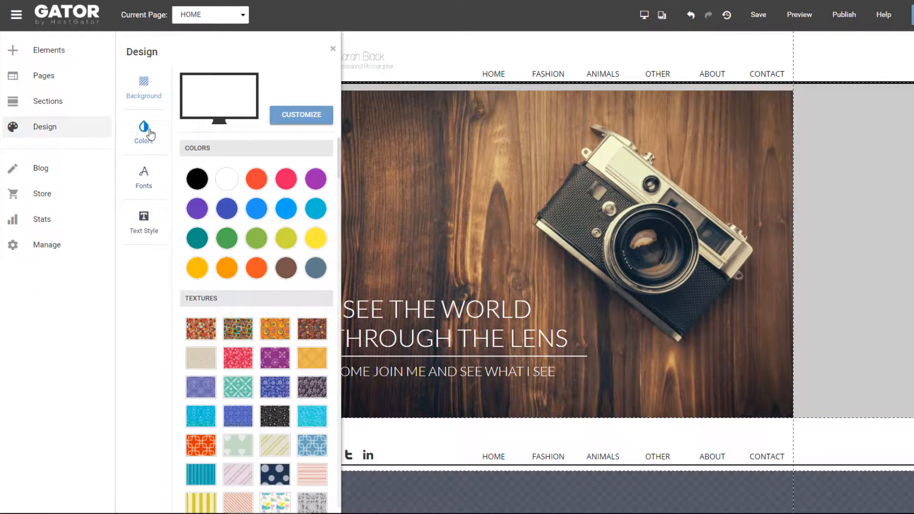
pyautogui.click(143, 130)
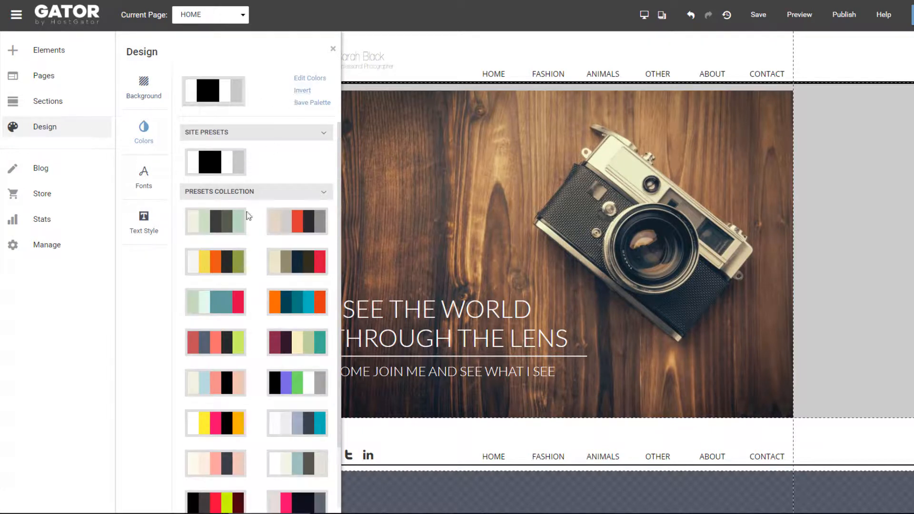
pyautogui.click(143, 177)
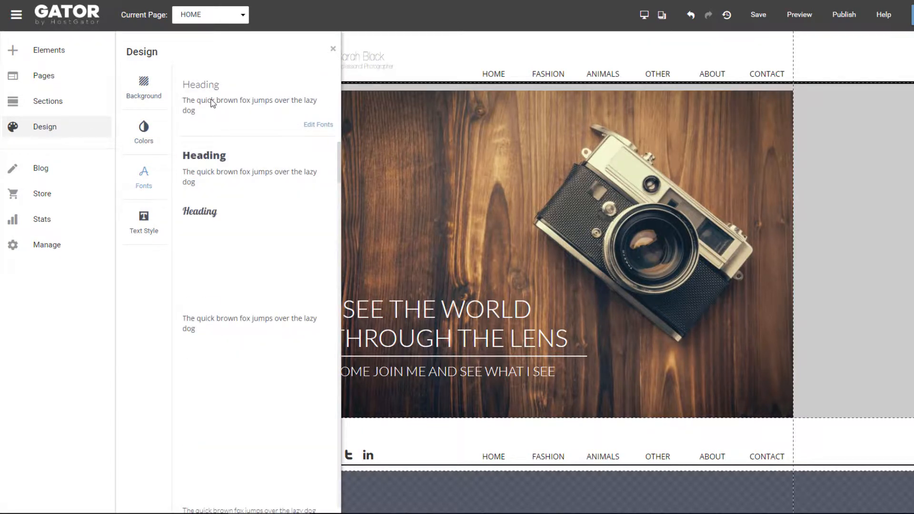
pyautogui.scroll(-3)
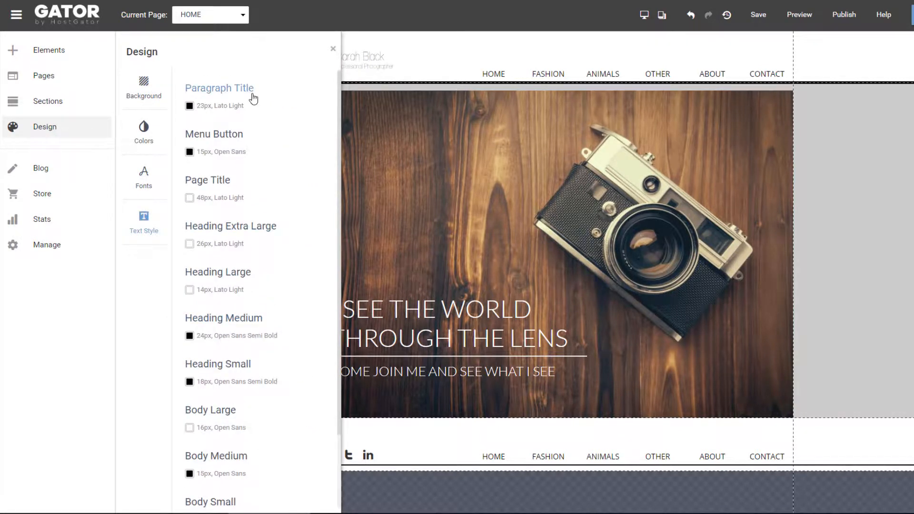
pyautogui.moveTo(237, 129)
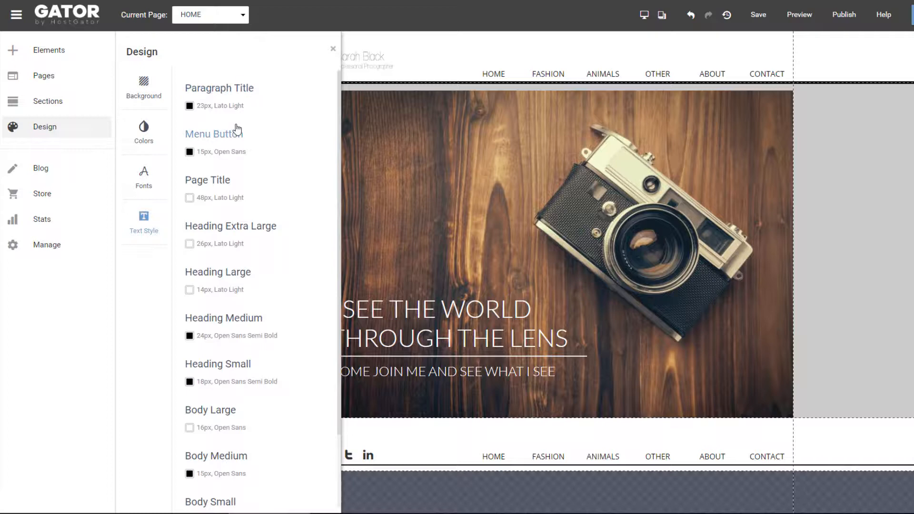
pyautogui.moveTo(93, 231)
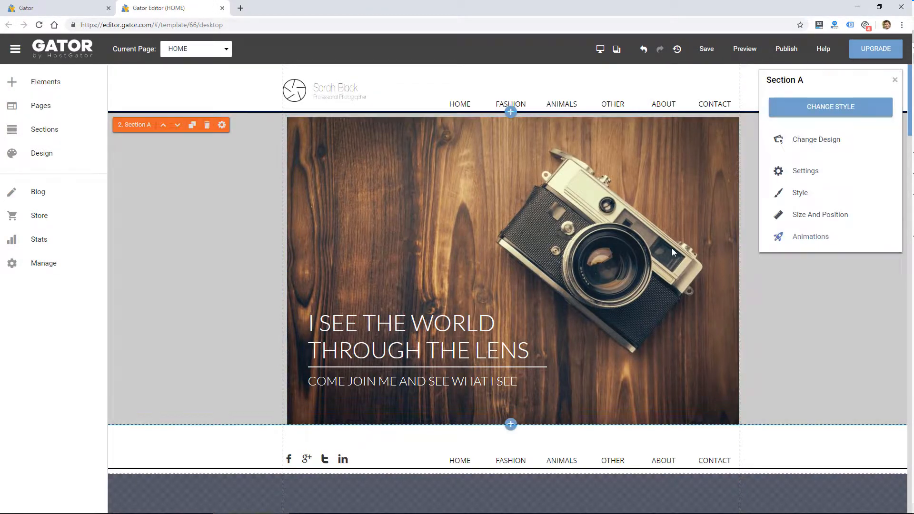
# Step: Bring up editing options for the I SEE THE WORLD headline and the camera photo
pyautogui.click(408, 337)
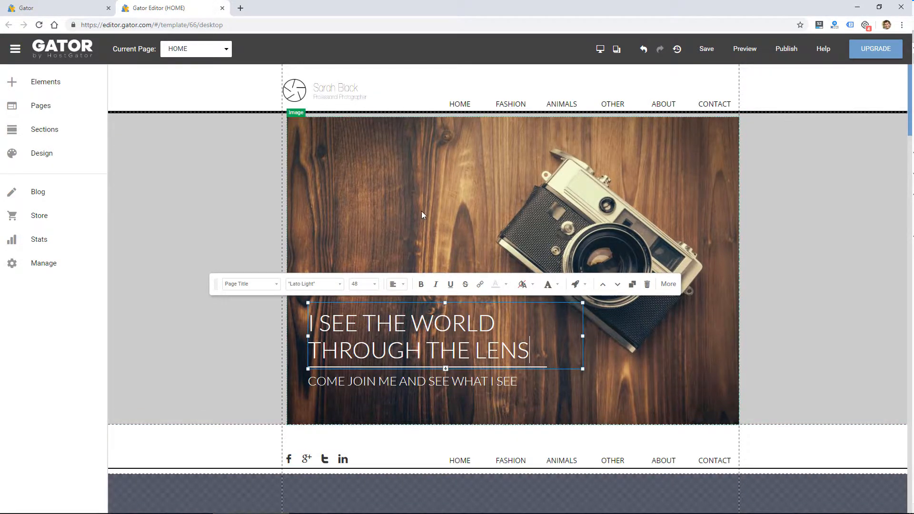
pyautogui.click(423, 215)
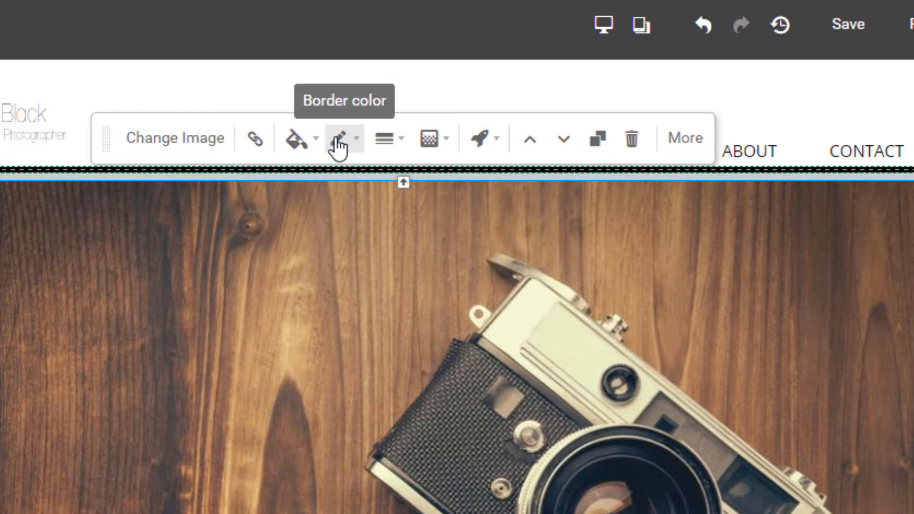
pyautogui.moveTo(430, 139)
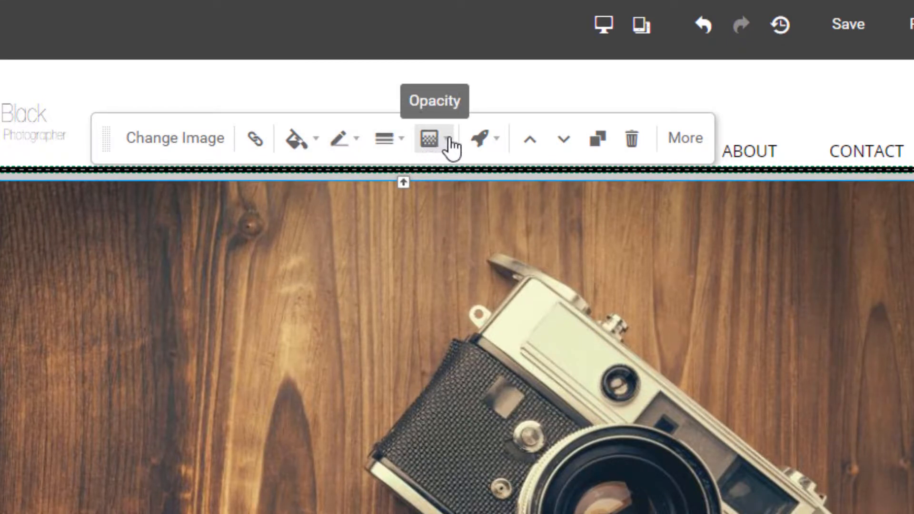
pyautogui.moveTo(497, 142)
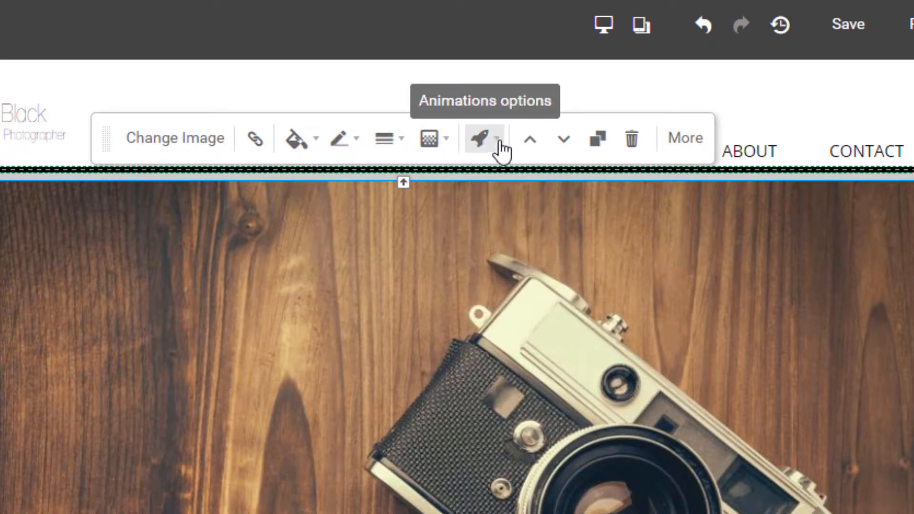
pyautogui.moveTo(562, 141)
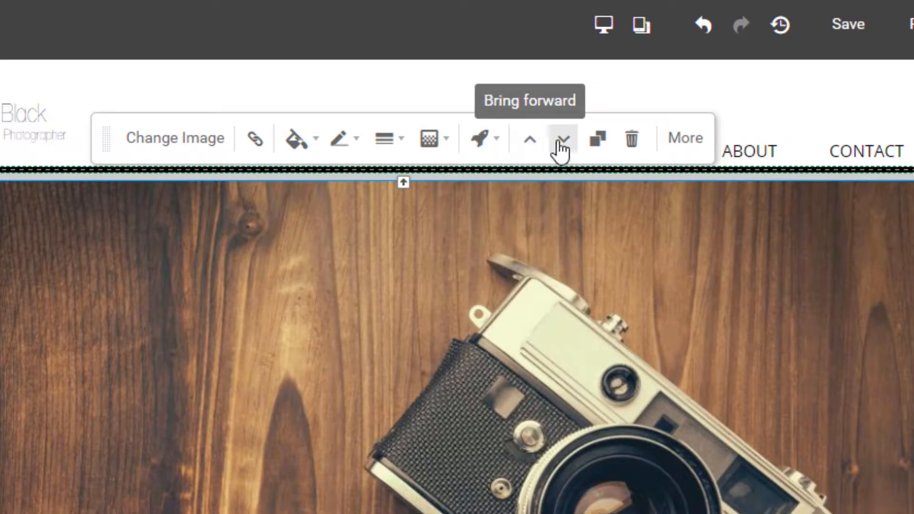
pyautogui.moveTo(563, 139)
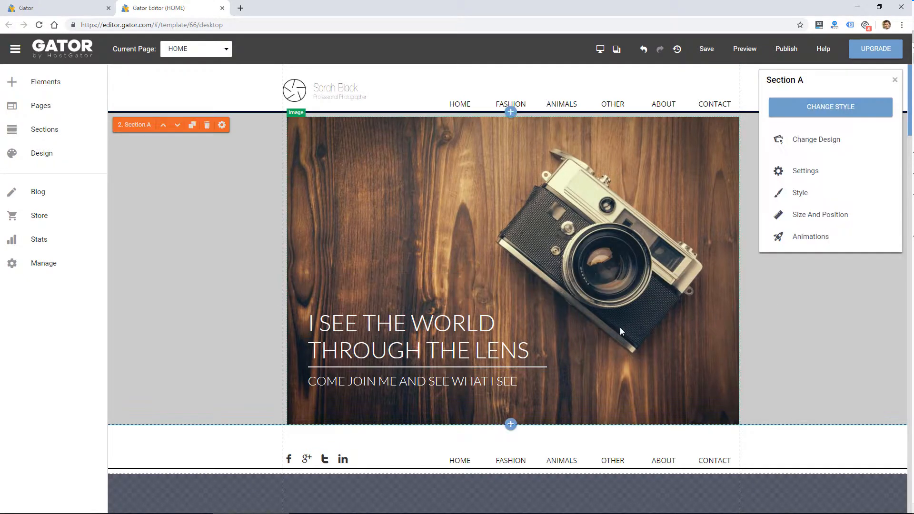
# Step: Retype the hero headline as 'I SEE THE WORLD THROUGH THE LENS', then show the Page Sections list
pyautogui.click(409, 337)
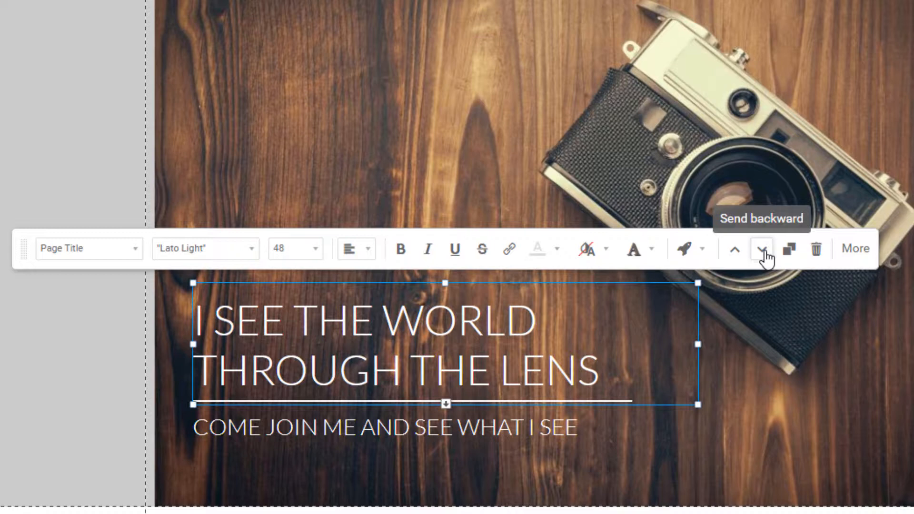
pyautogui.click(762, 250)
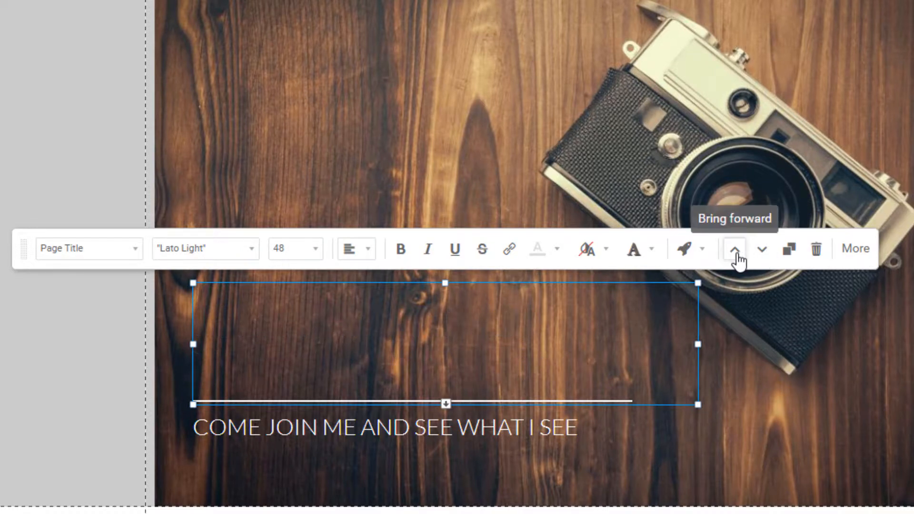
pyautogui.write('I SEE THE WORLD THROUGH THE LENS')
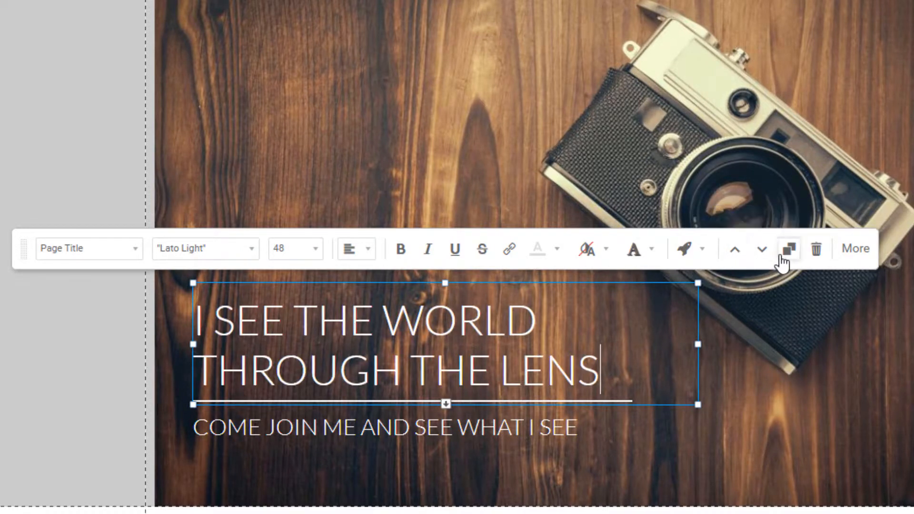
pyautogui.moveTo(78, 256)
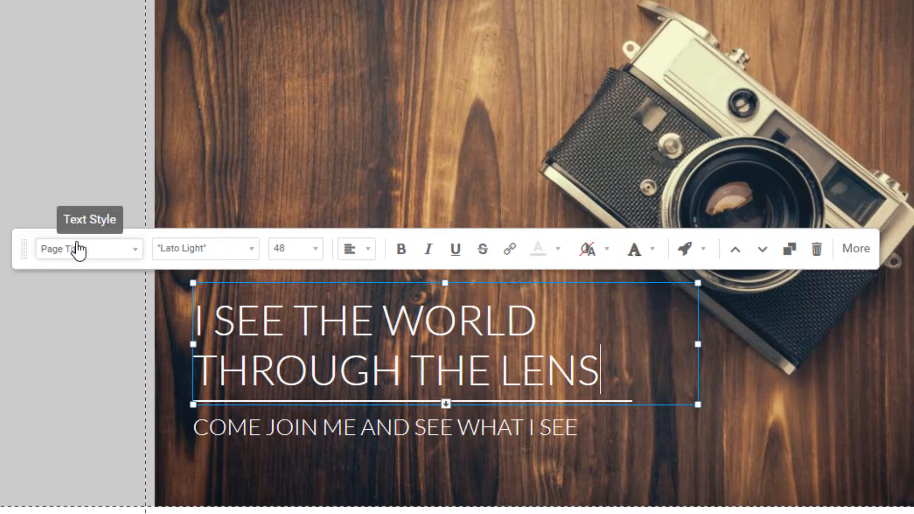
pyautogui.moveTo(697, 254)
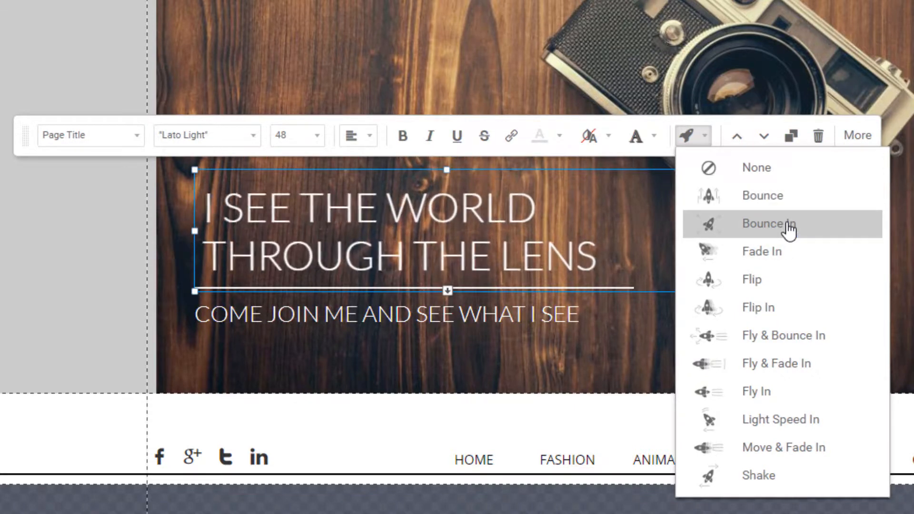
pyautogui.moveTo(779, 279)
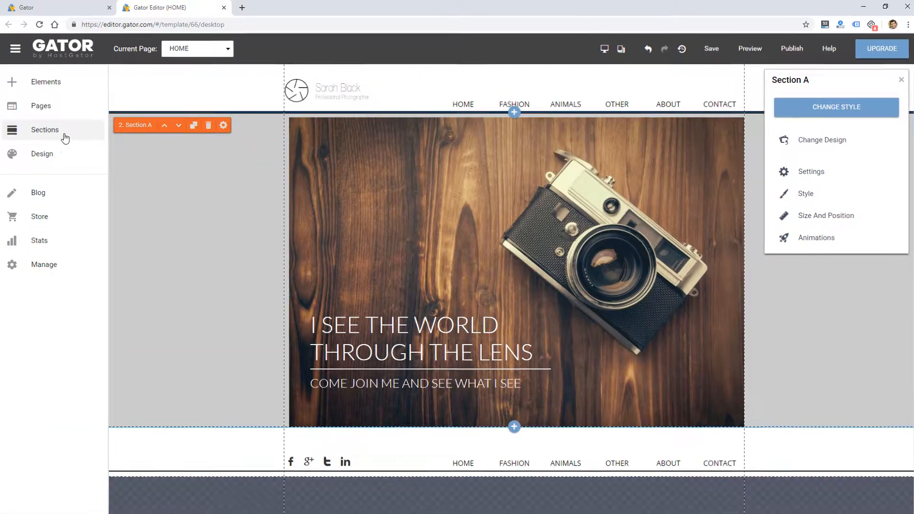
pyautogui.click(44, 130)
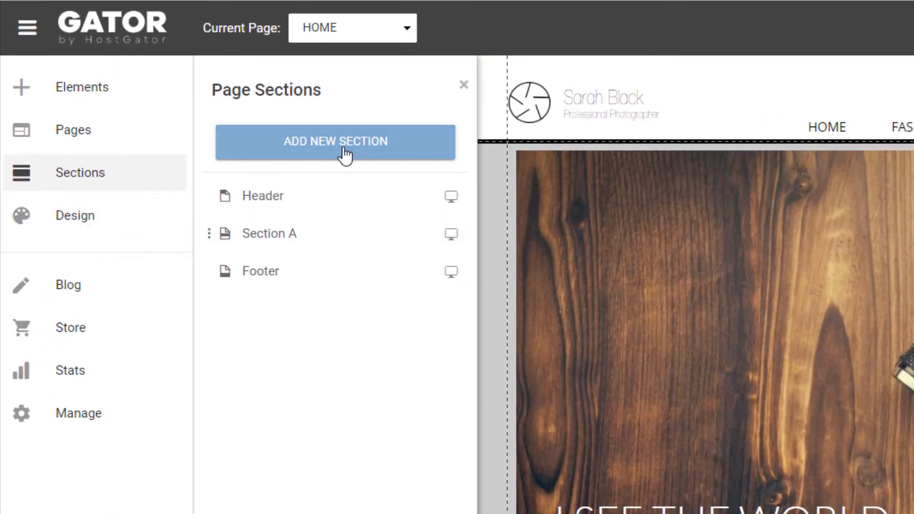
# Step: Add an Images & Text preset section below the camera hero
pyautogui.click(335, 141)
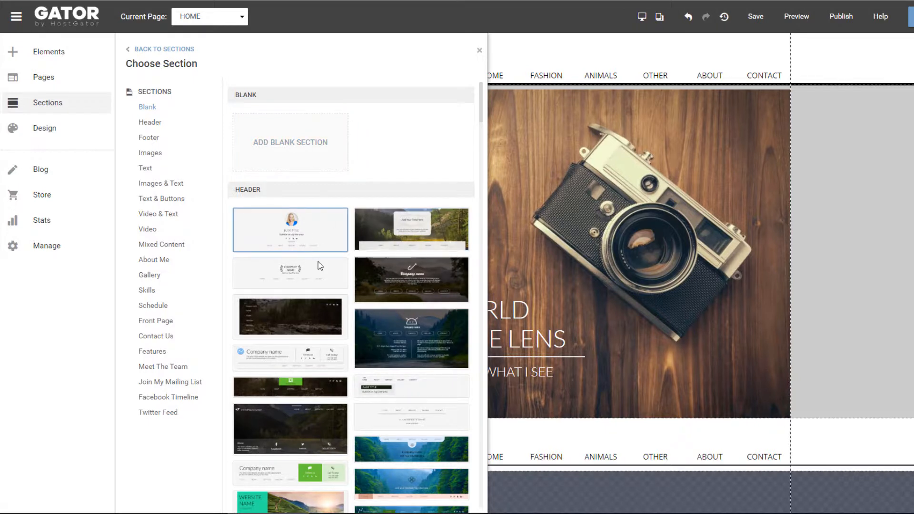
pyautogui.moveTo(159, 187)
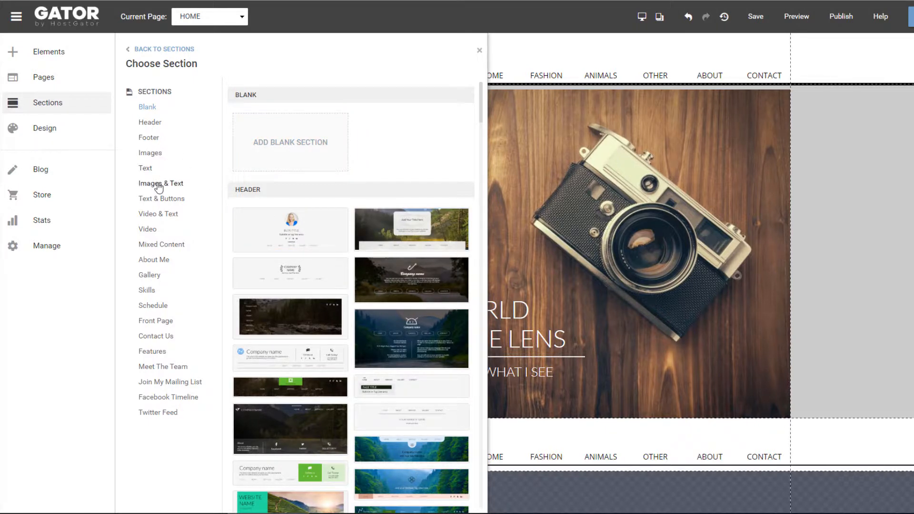
pyautogui.click(161, 184)
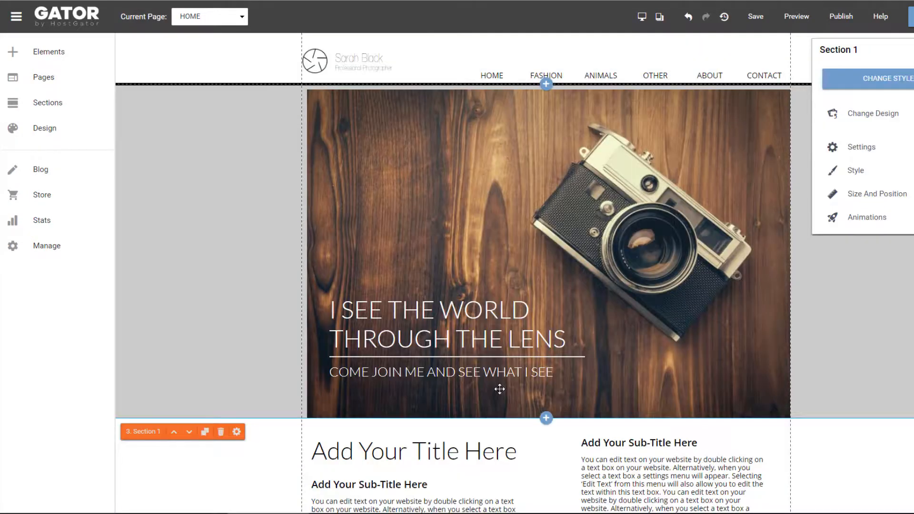
# Step: Replace the new section's placeholder title with 'Mobile Test'
pyautogui.scroll(-3)
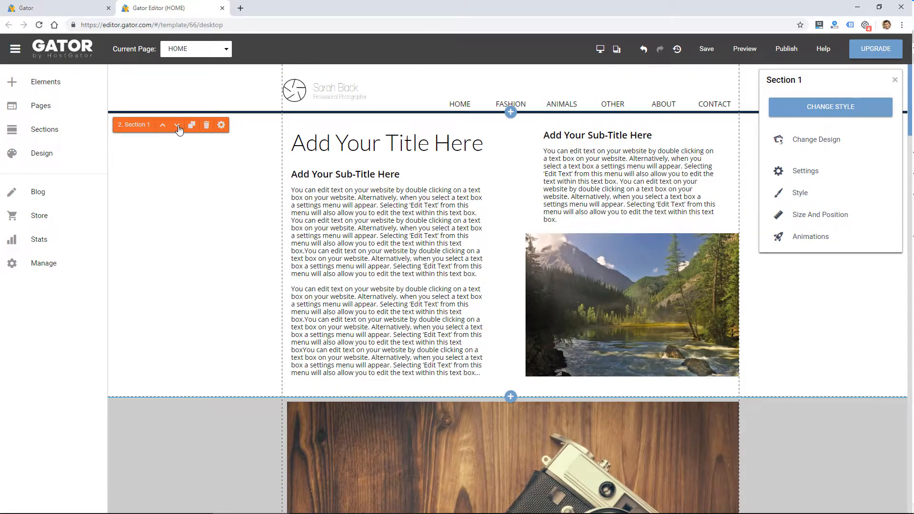
pyautogui.scroll(-3)
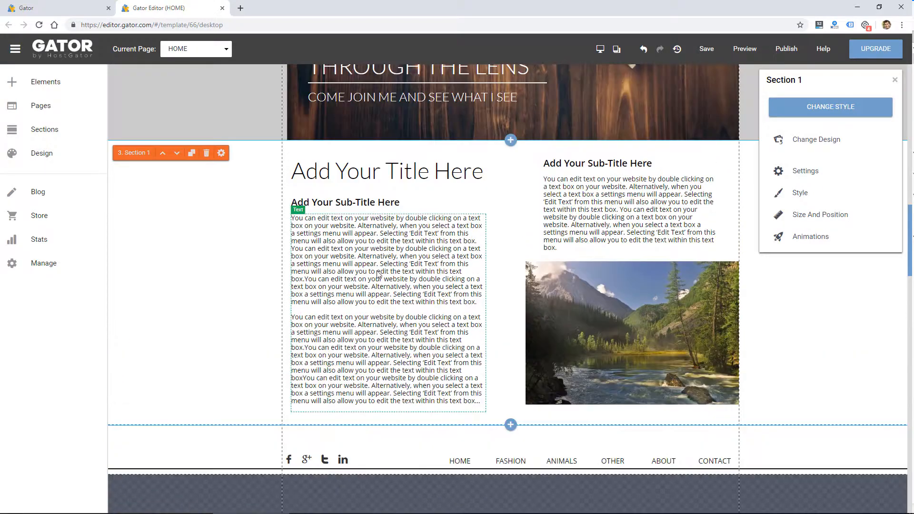
pyautogui.doubleClick(387, 171)
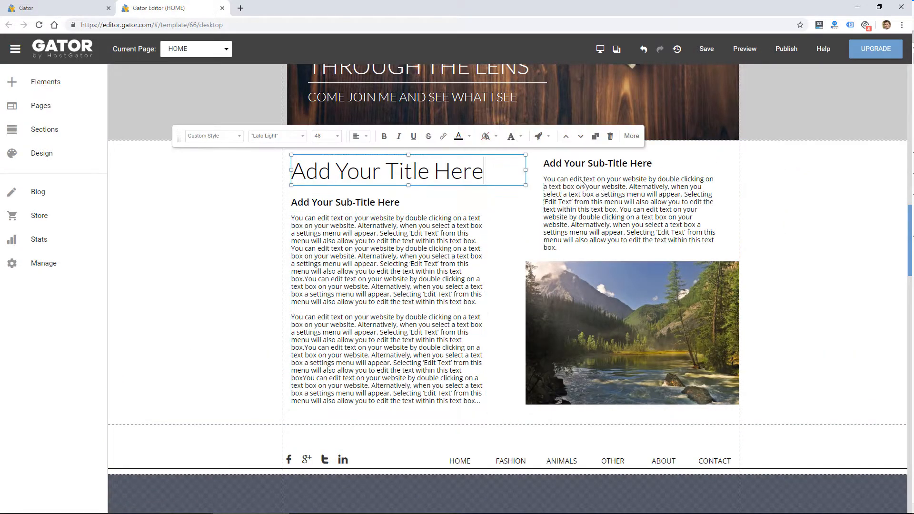
pyautogui.click(630, 212)
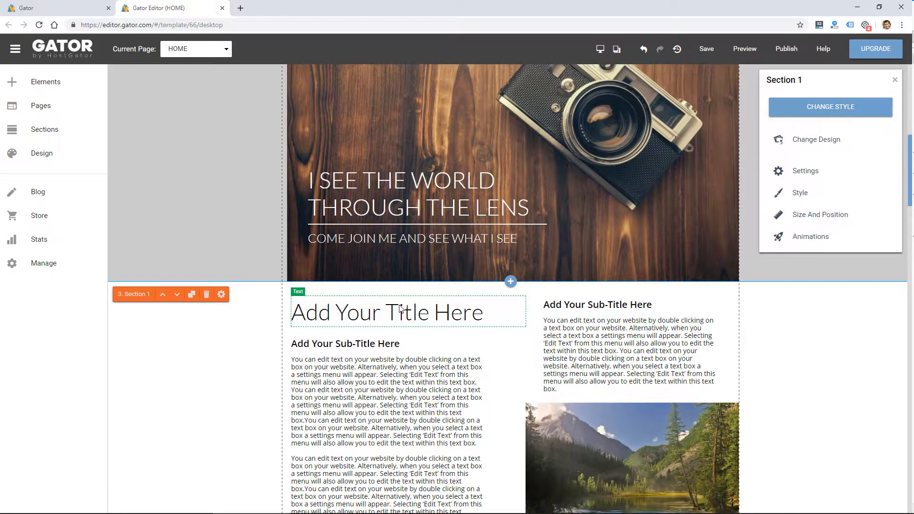
pyautogui.doubleClick(386, 312)
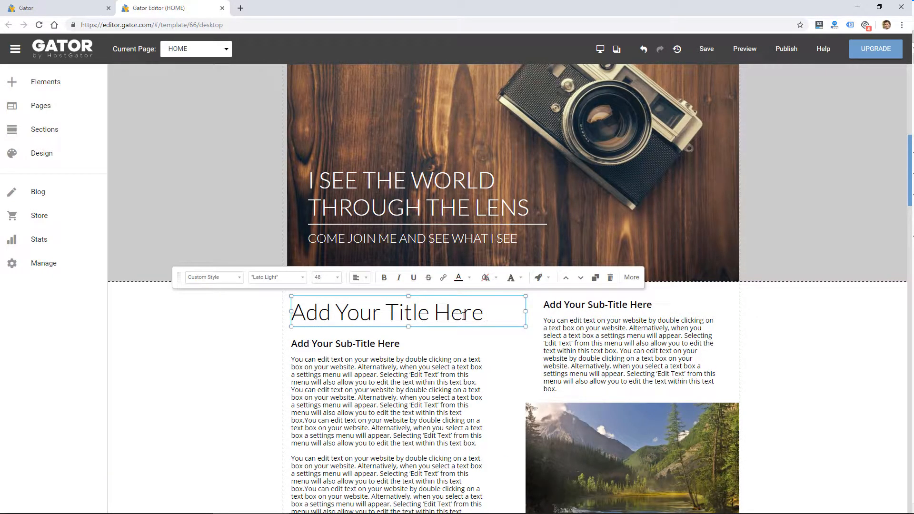
pyautogui.write('Mobile Test')
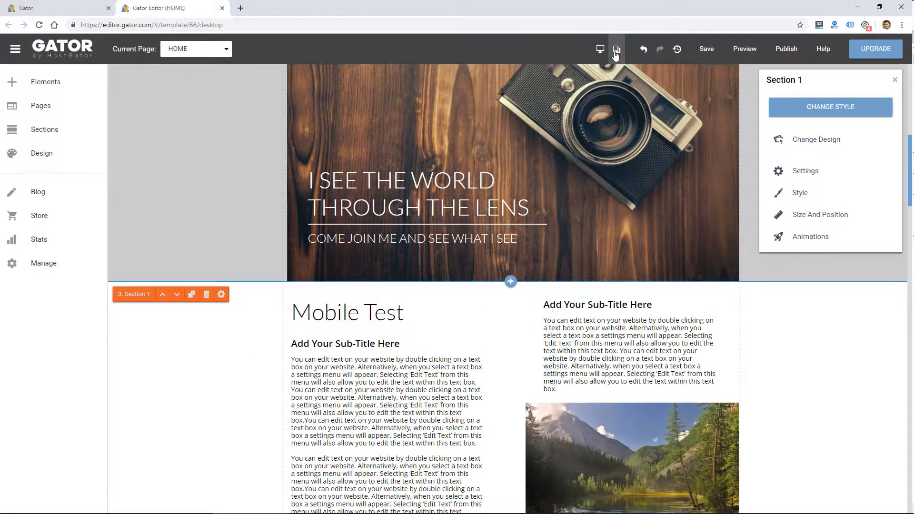
# Step: Switch to the mobile layout and hide the element beneath the photo on mobile
pyautogui.click(615, 50)
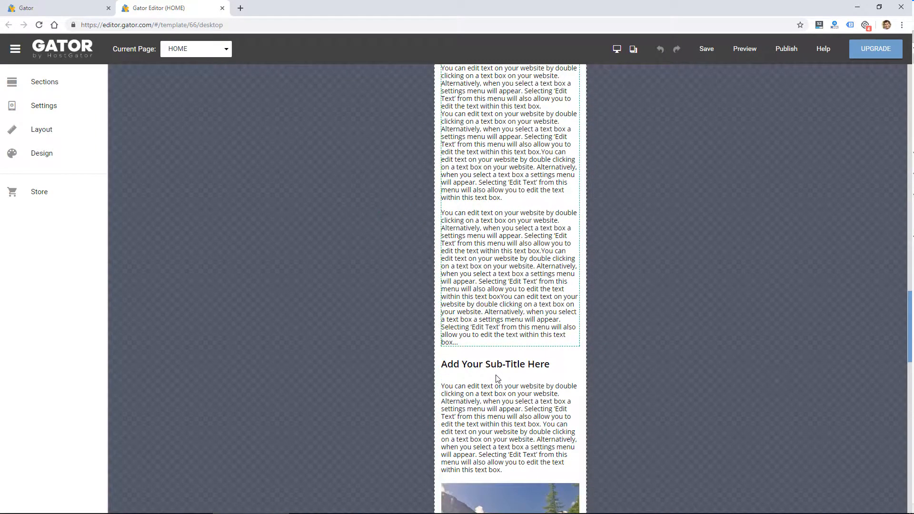
pyautogui.scroll(-3)
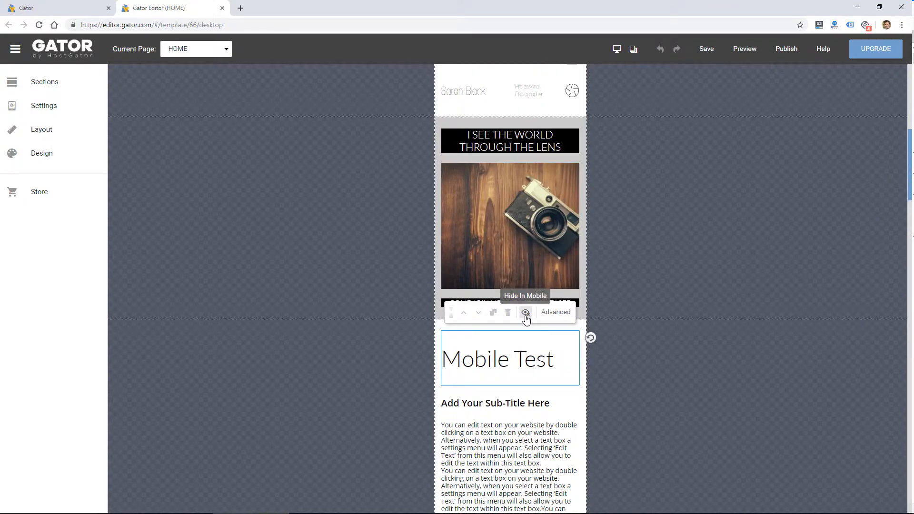
pyautogui.click(526, 313)
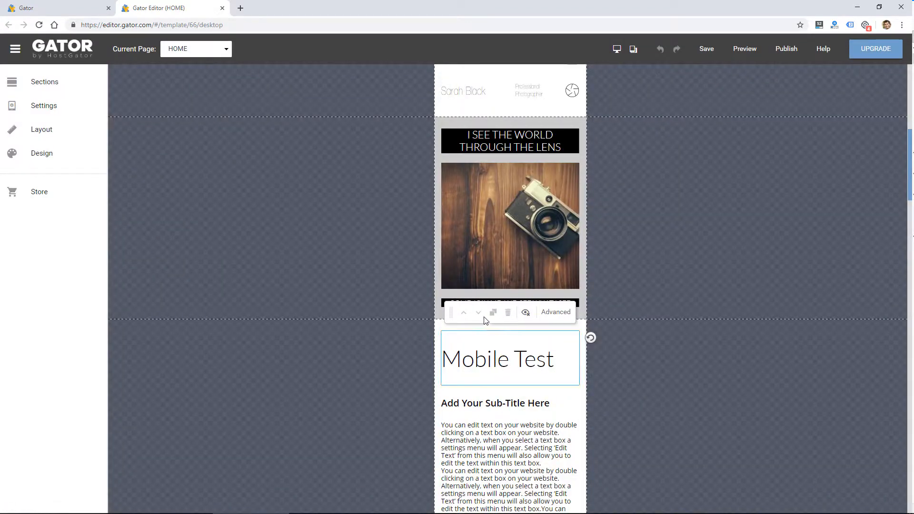
pyautogui.moveTo(508, 382)
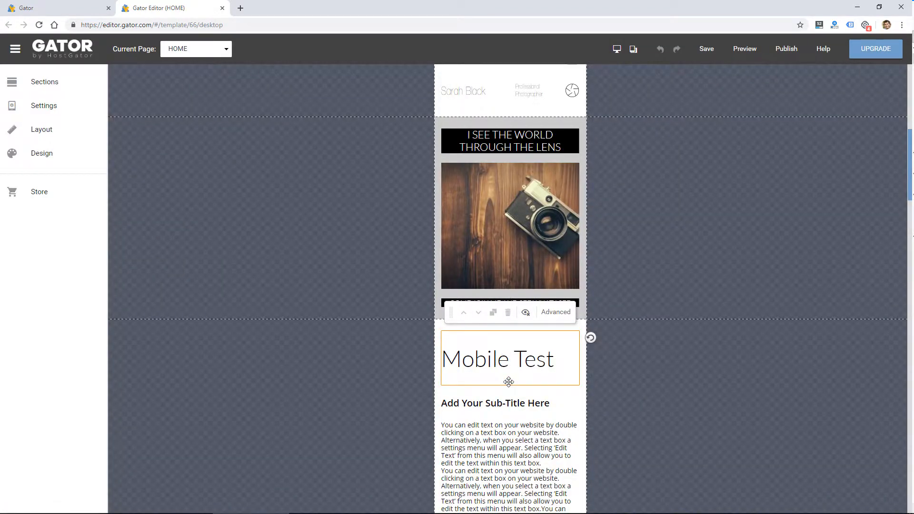
pyautogui.moveTo(506, 371)
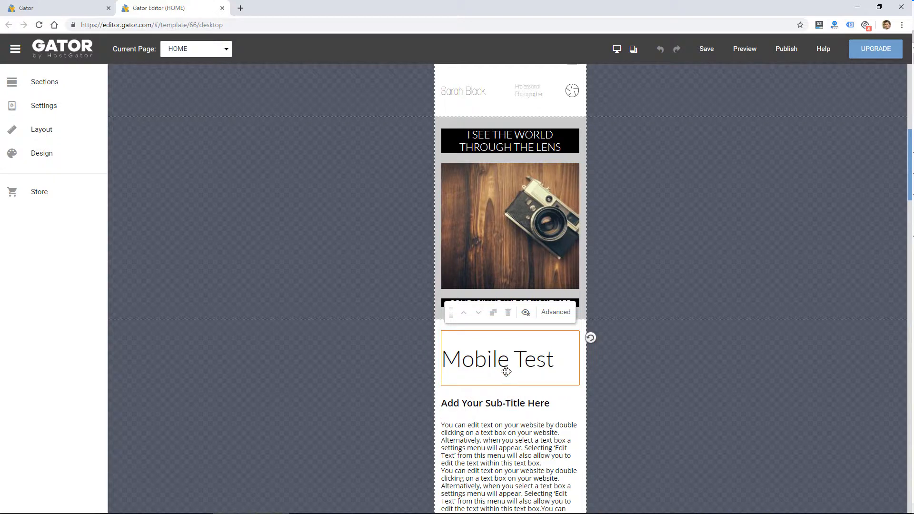
pyautogui.moveTo(508, 353)
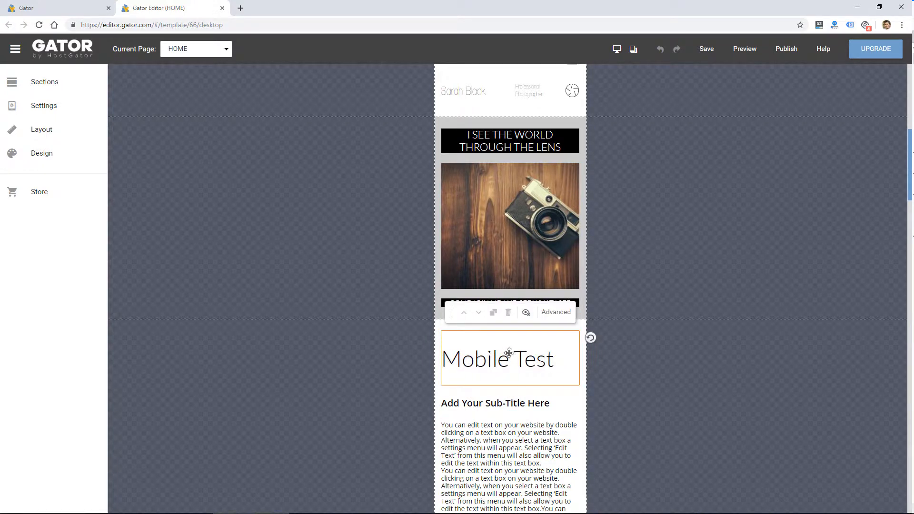
pyautogui.moveTo(478, 312)
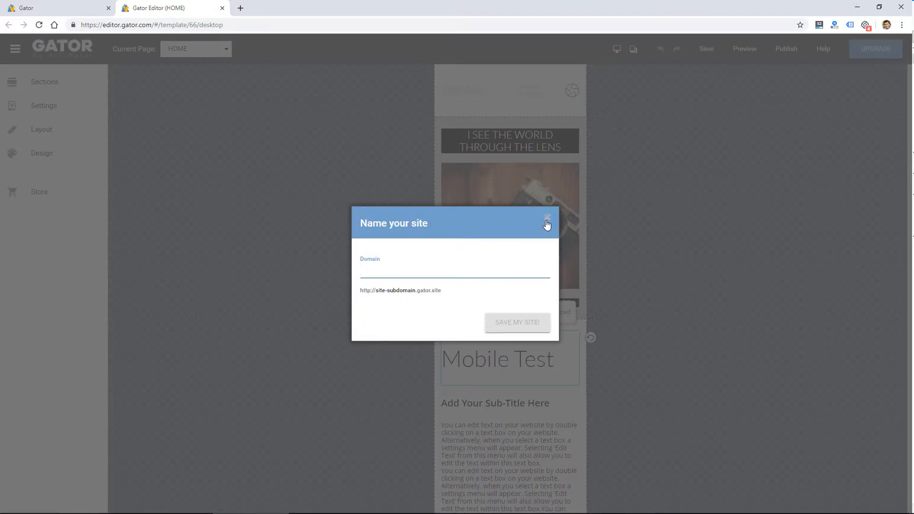
# Step: Name the site 'test' (test.gator.site) and close the naming prompt
pyautogui.write('test')
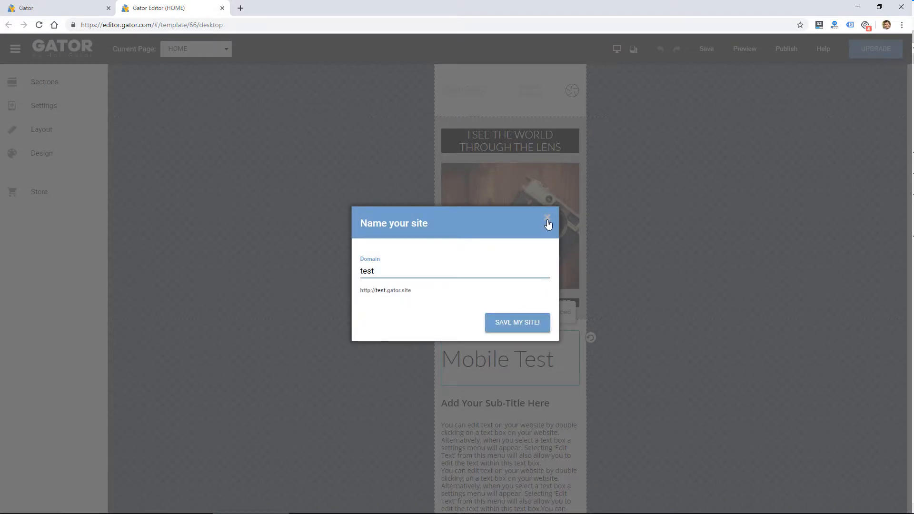
pyautogui.click(518, 322)
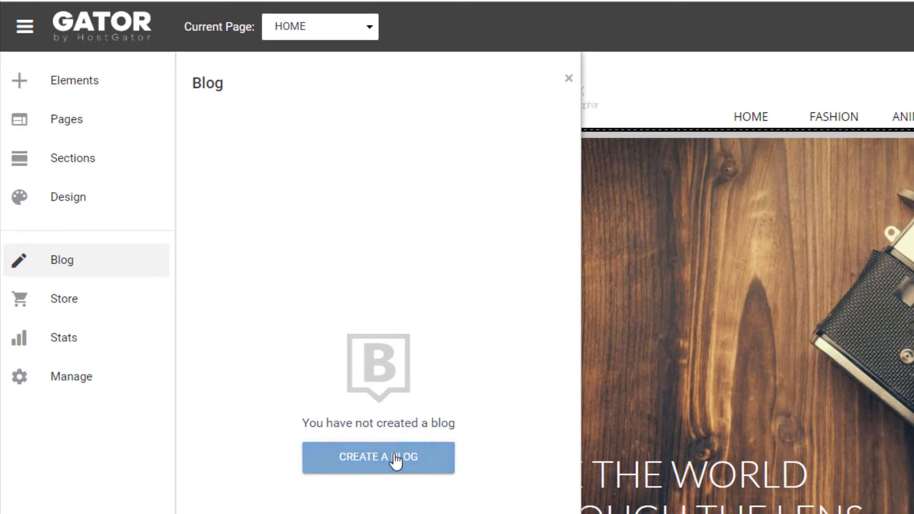
# Step: Browse the blog template chooser, then view the Store upgrade offer and the Stats insights panel
pyautogui.click(383, 457)
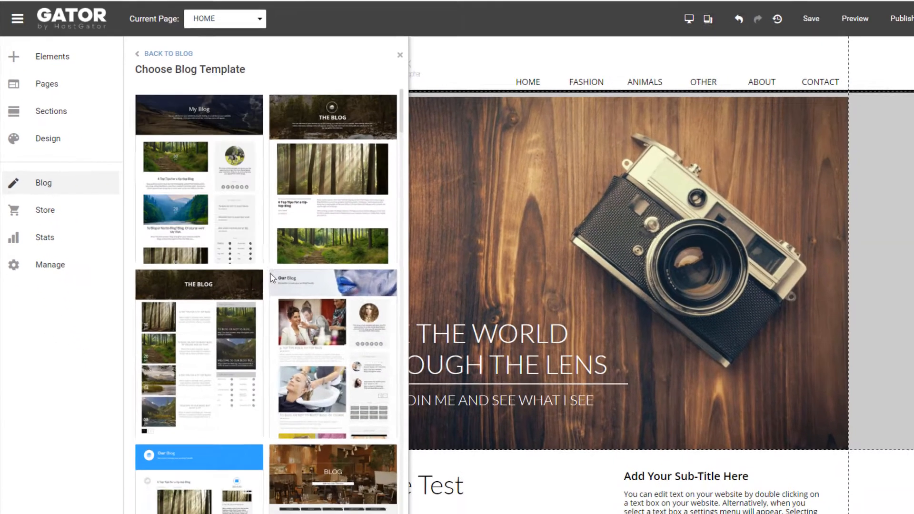
pyautogui.scroll(-3)
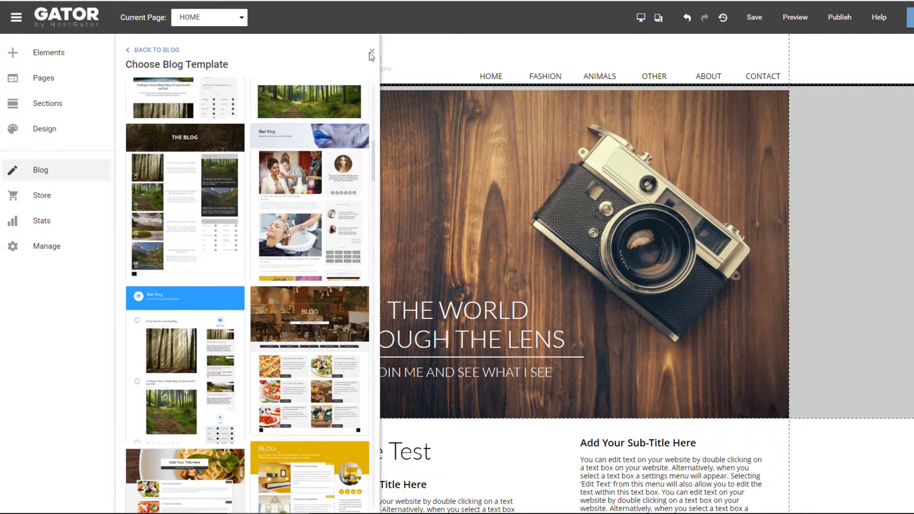
pyautogui.moveTo(46, 199)
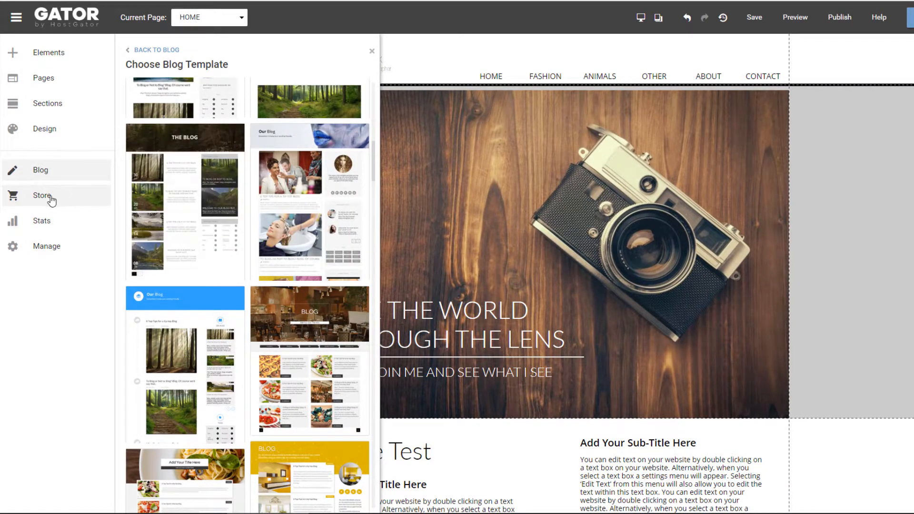
pyautogui.click(41, 196)
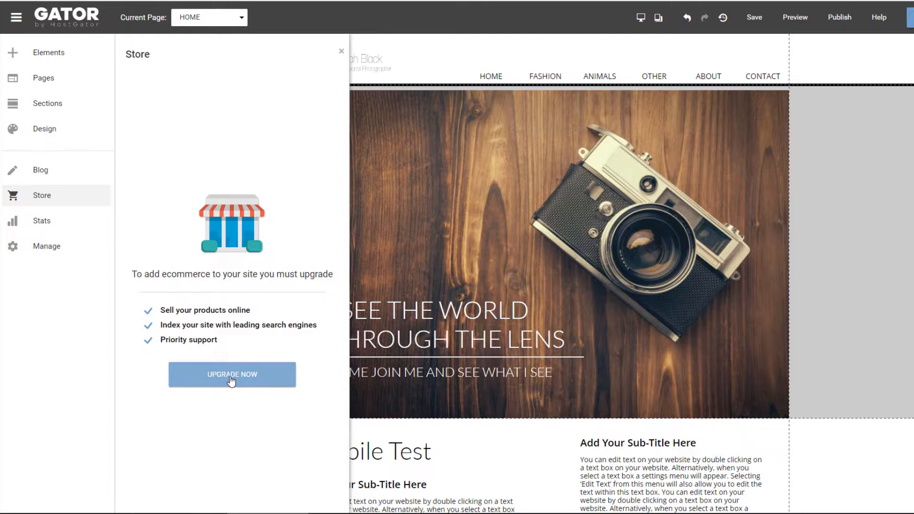
pyautogui.moveTo(232, 302)
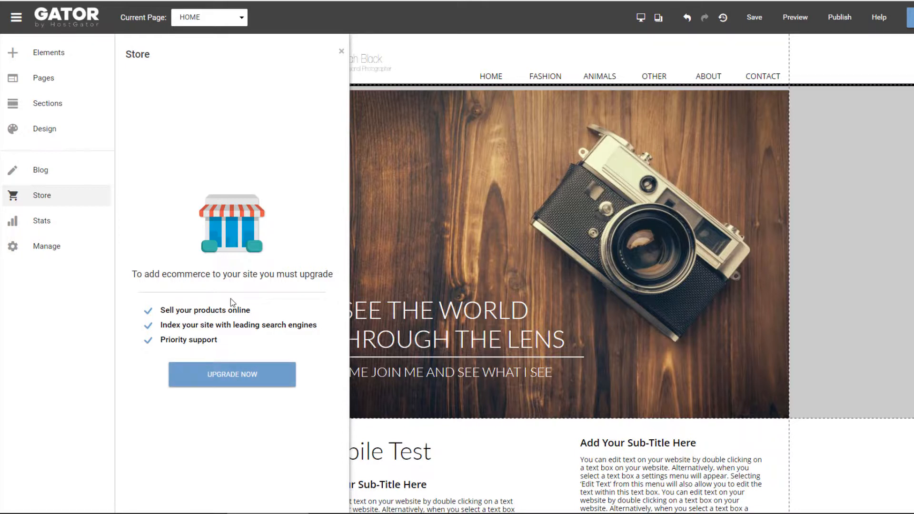
pyautogui.click(42, 221)
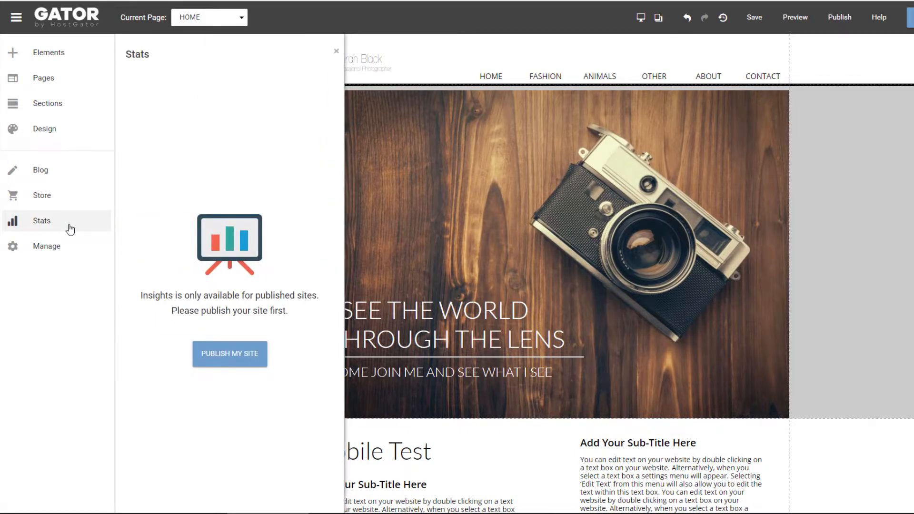
pyautogui.moveTo(216, 357)
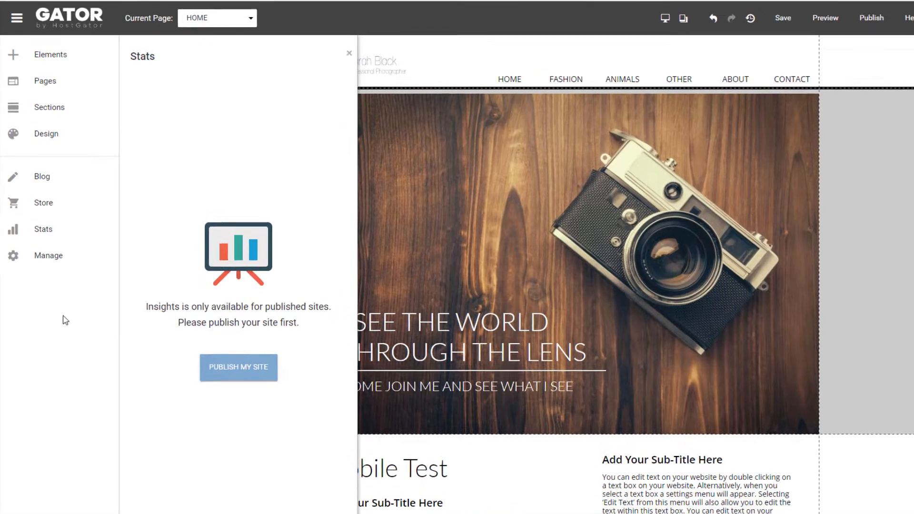
# Step: Browse the Manage Site menu of save history, social, redirects and favicon, then close it
pyautogui.click(48, 255)
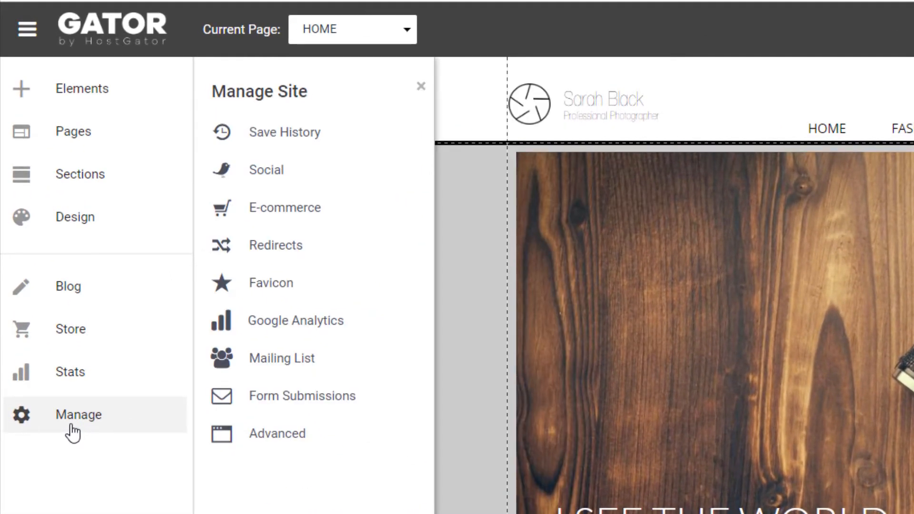
pyautogui.moveTo(303, 135)
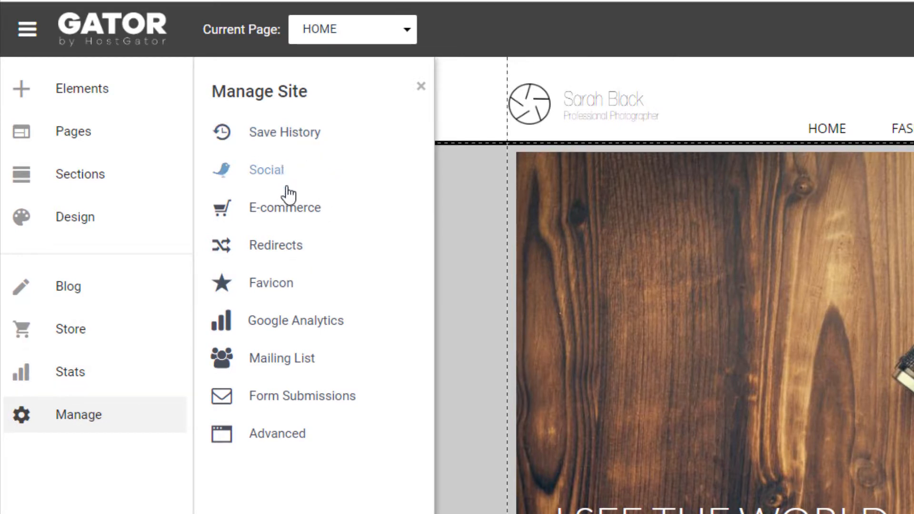
pyautogui.moveTo(303, 293)
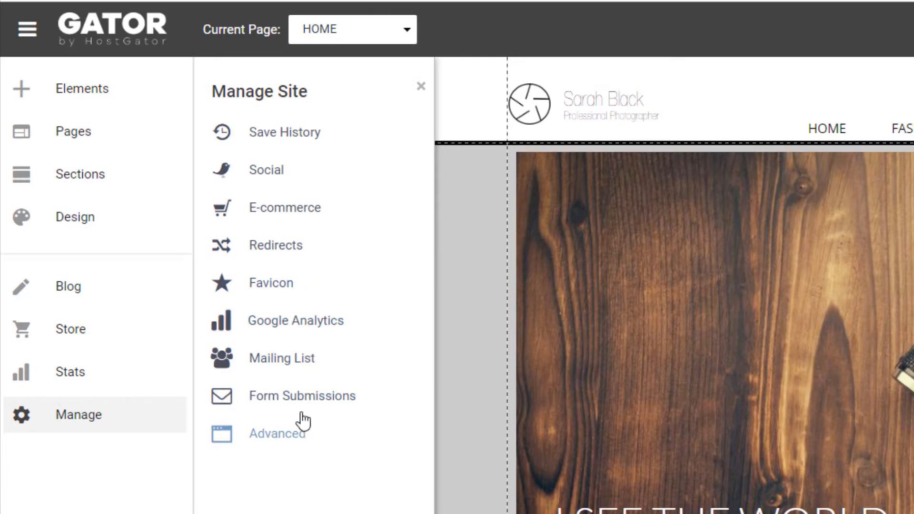
pyautogui.click(420, 86)
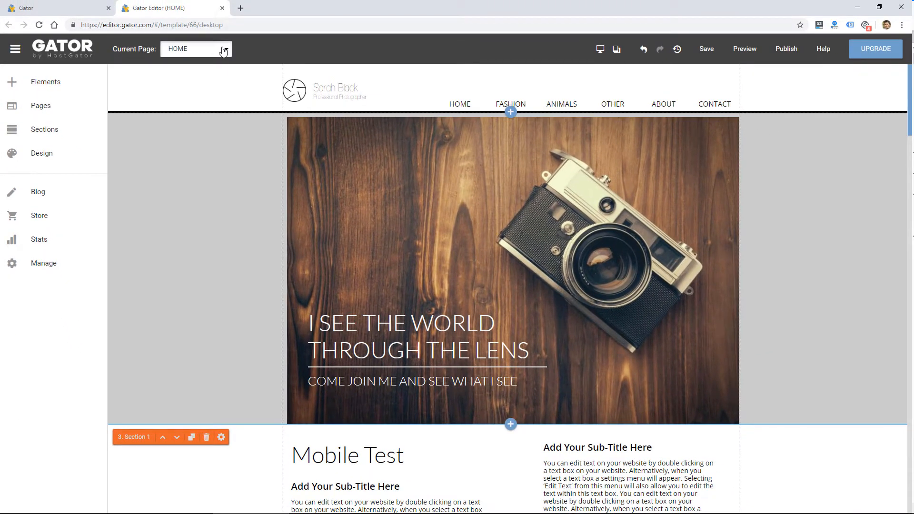
# Step: Switch to the ANIMALS page, dismissing the gallery popup and animation options along the way
pyautogui.click(223, 49)
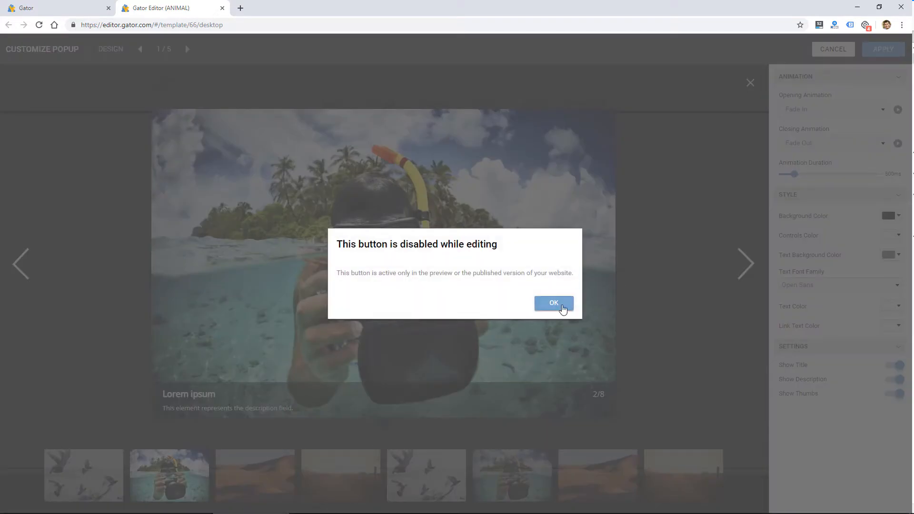
pyautogui.click(554, 303)
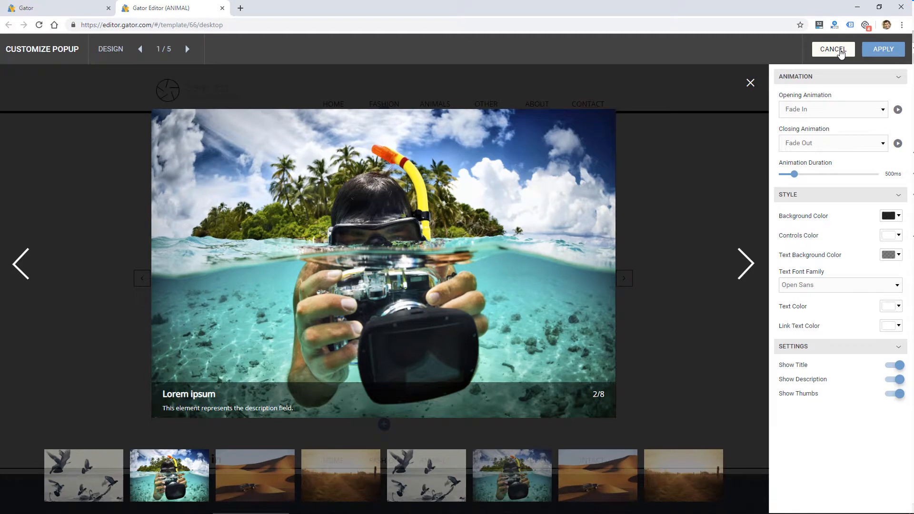
pyautogui.click(833, 49)
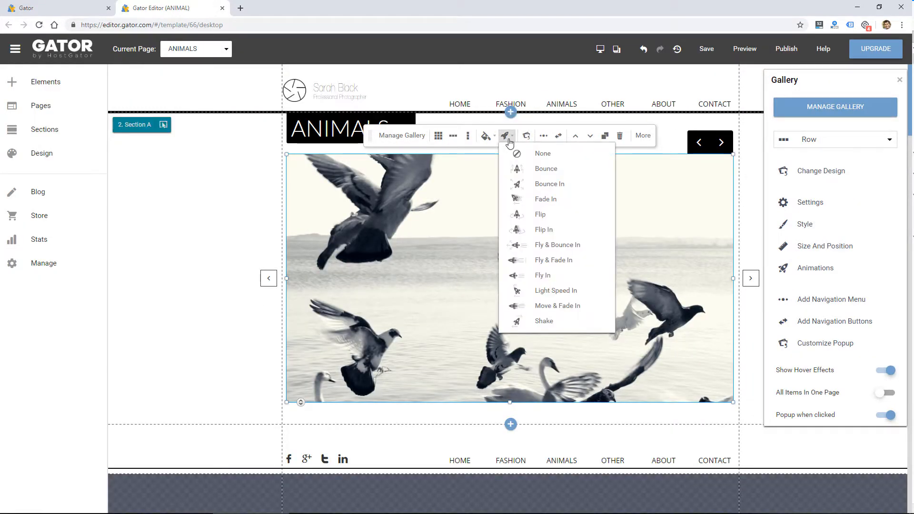
pyautogui.click(542, 154)
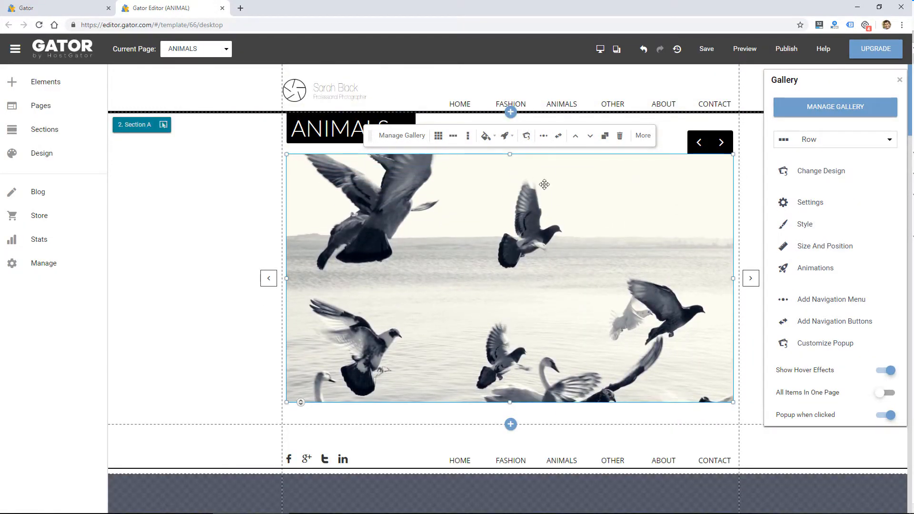
pyautogui.scroll(-3)
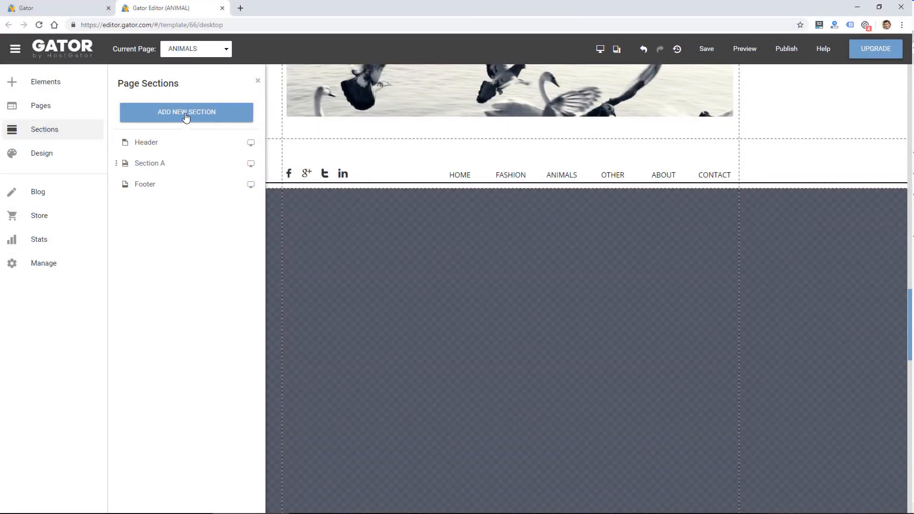
# Step: Add a new section below the pigeon gallery and browse the Elements collection for an image gallery
pyautogui.click(187, 112)
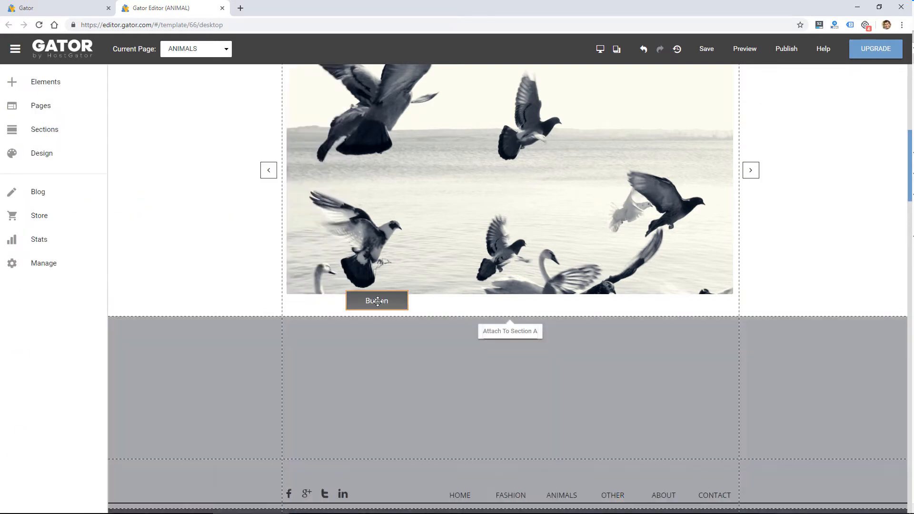
pyautogui.click(46, 82)
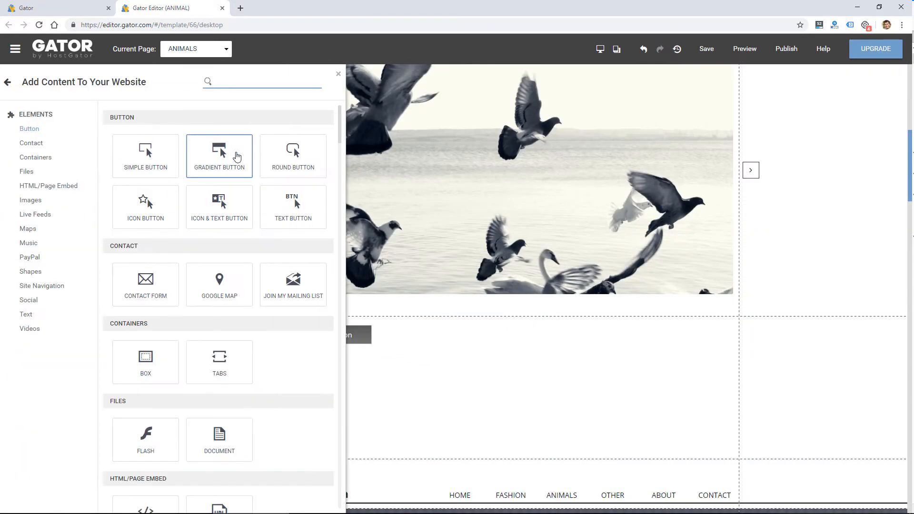
pyautogui.scroll(-3)
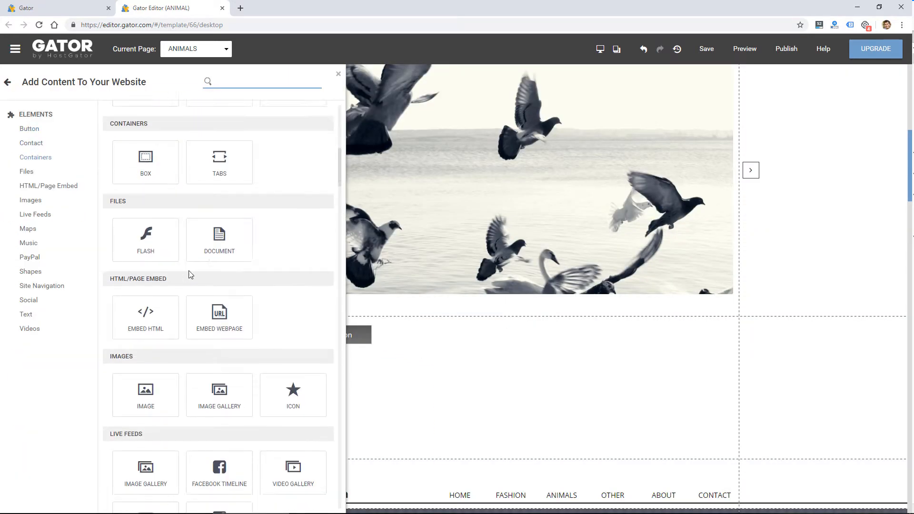
pyautogui.scroll(-3)
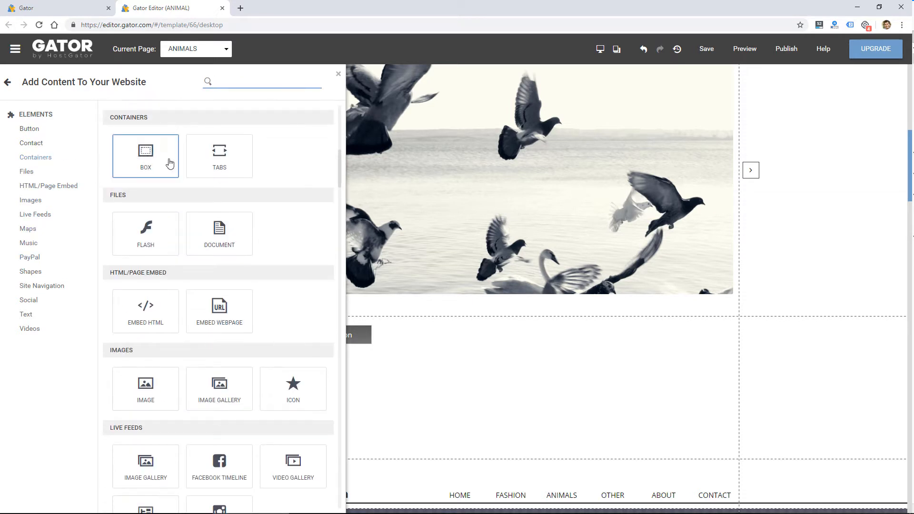
pyautogui.scroll(-3)
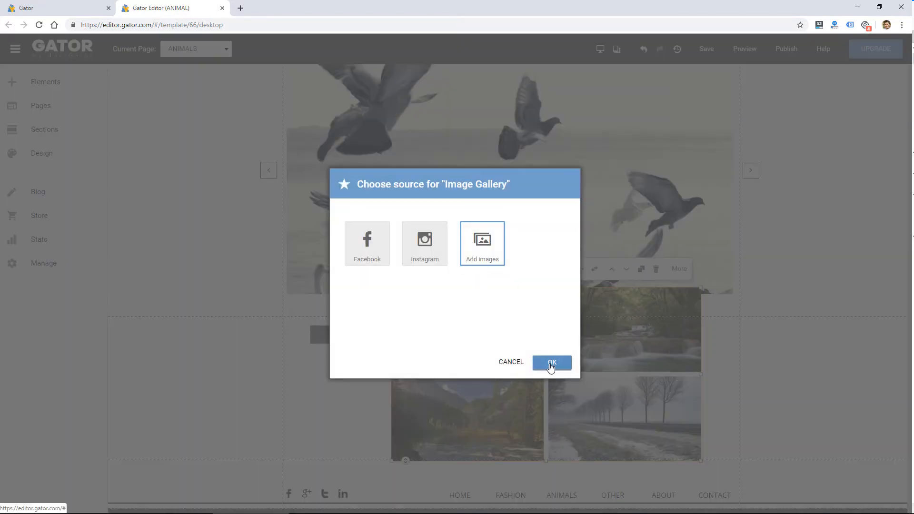
# Step: Add the four-photo image gallery from own images and start editing the placeholder paragraph
pyautogui.click(552, 362)
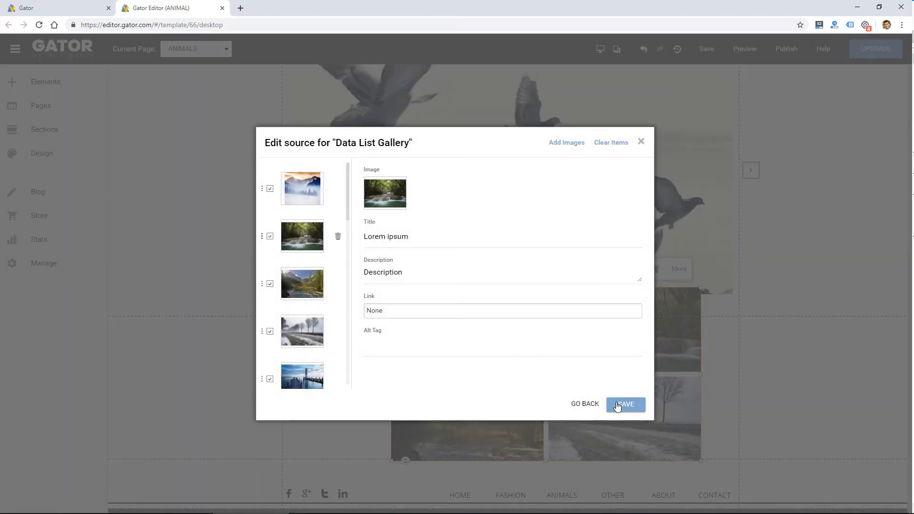
pyautogui.click(626, 404)
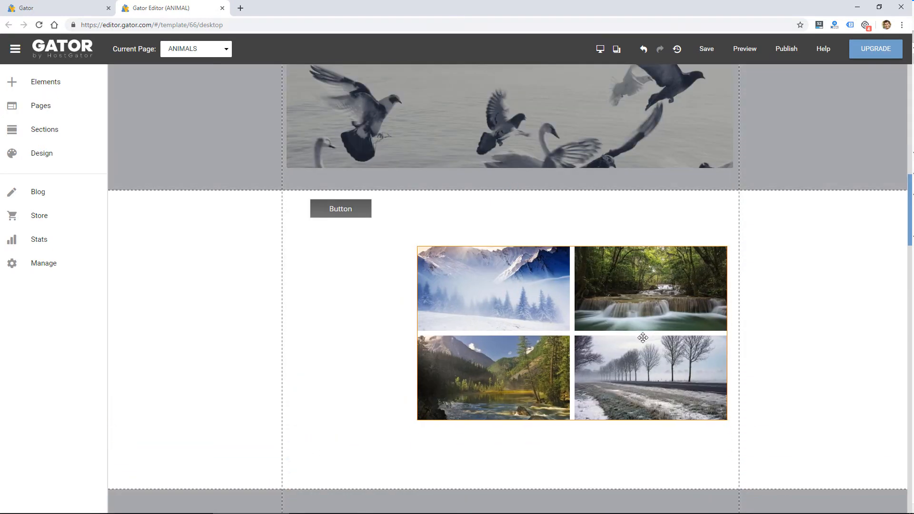
pyautogui.click(46, 82)
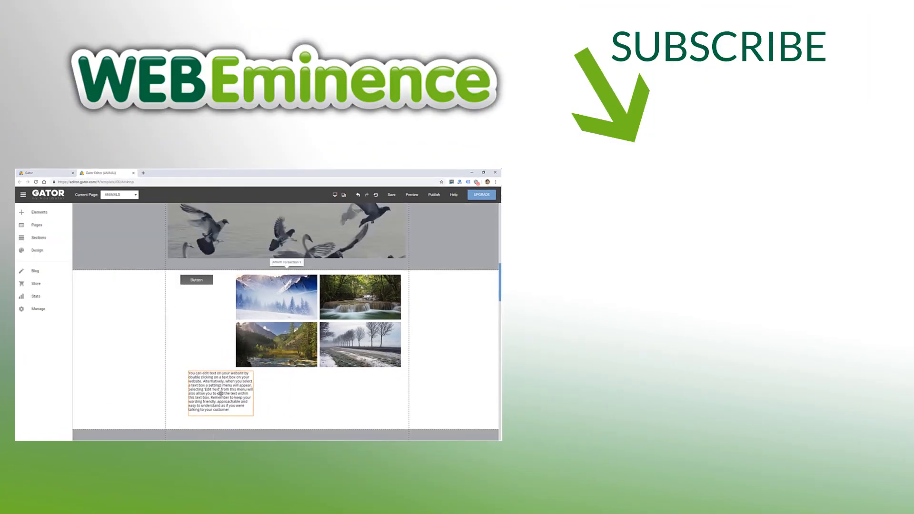
pyautogui.doubleClick(220, 393)
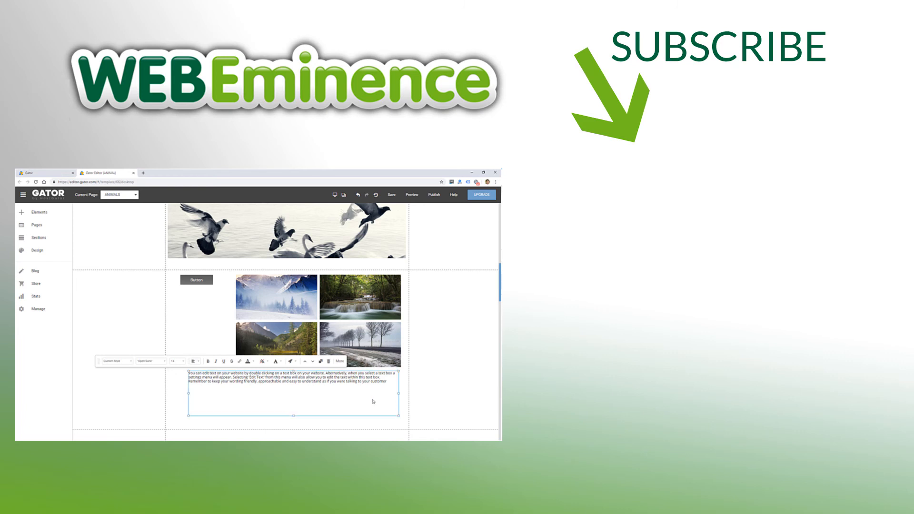